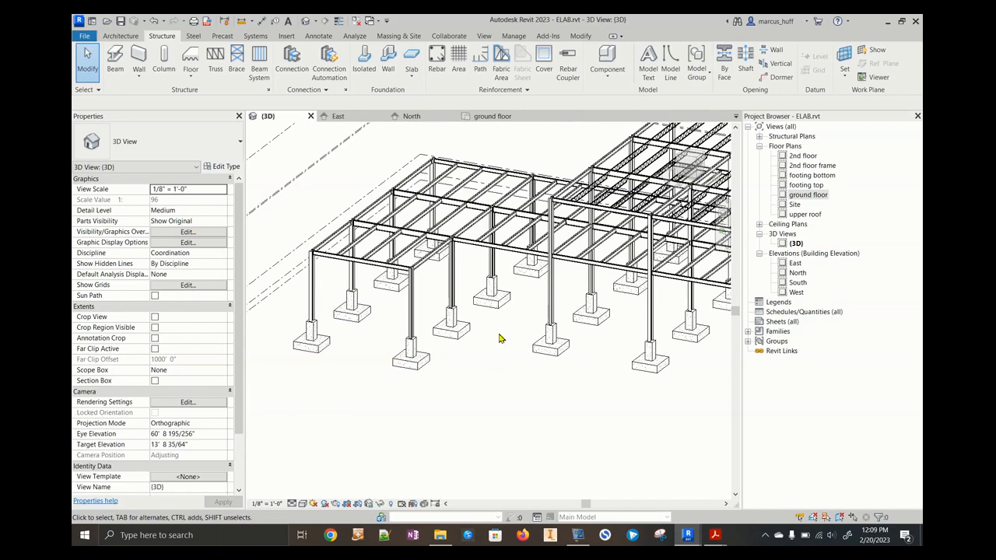
{"action": "mouse_move", "coordinate": [491, 366]}
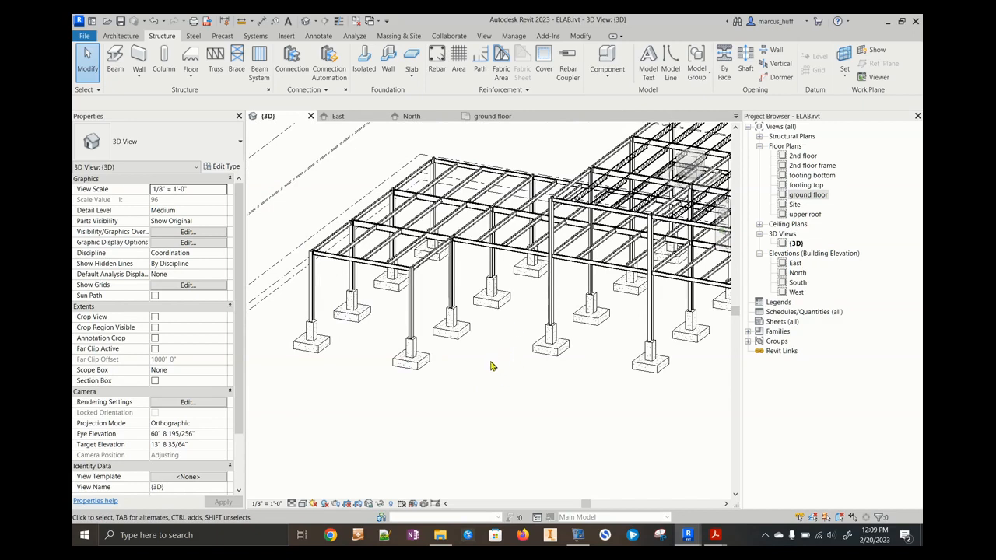
{"action": "mouse_move", "coordinate": [481, 355]}
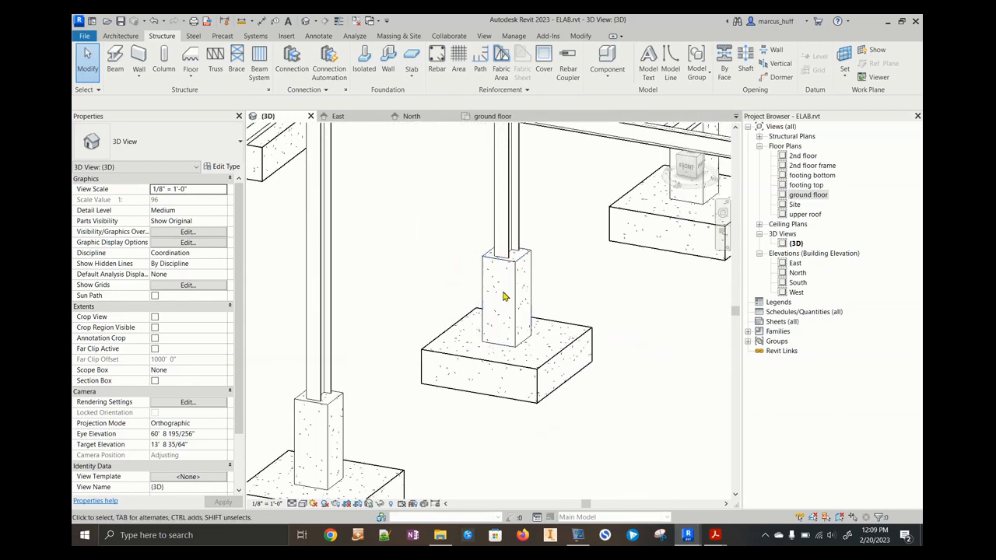
{"action": "mouse_move", "coordinate": [505, 311]}
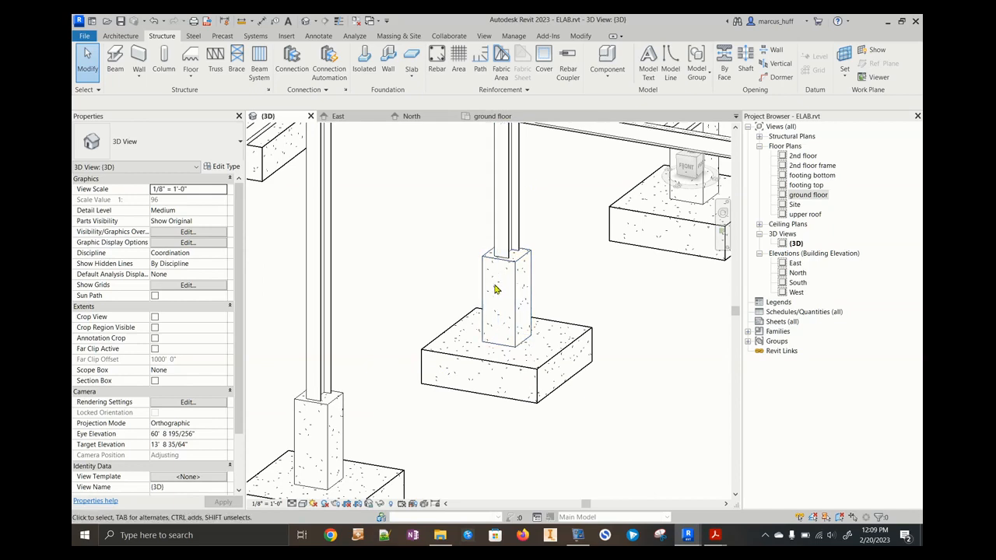
{"action": "mouse_move", "coordinate": [504, 286]}
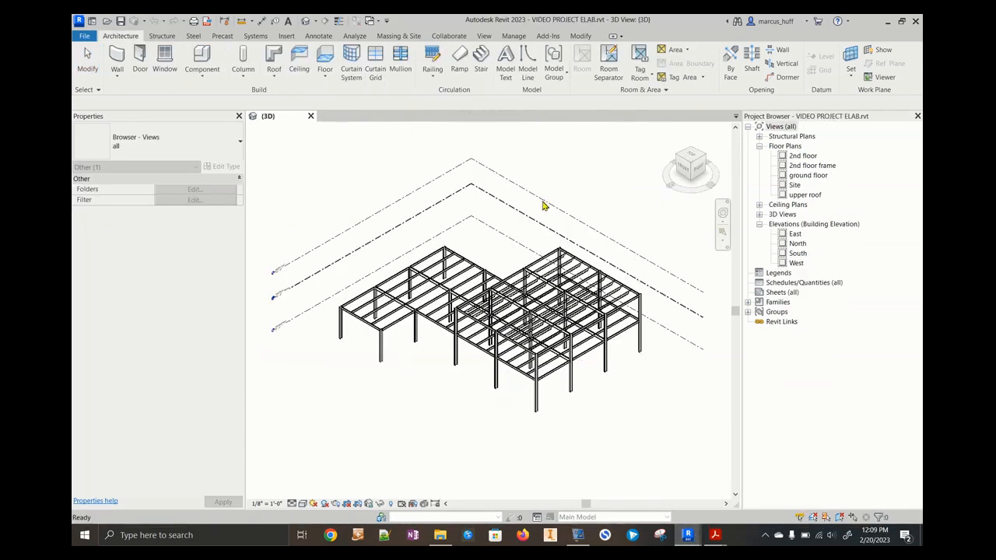
{"action": "mouse_move", "coordinate": [764, 264]}
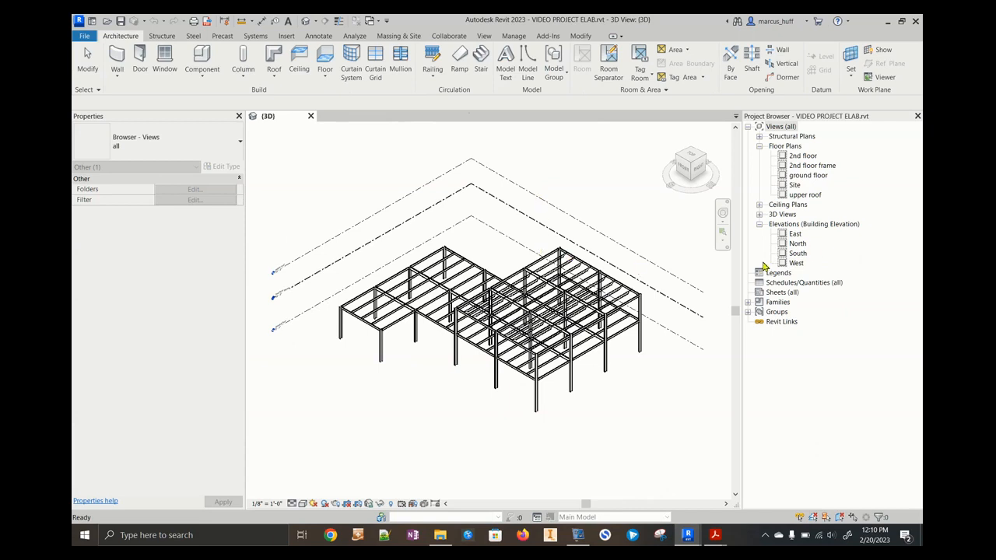
- In the North elevation, drag grid line 5 down below the ground floor
{"action": "double_click", "coordinate": [795, 234]}
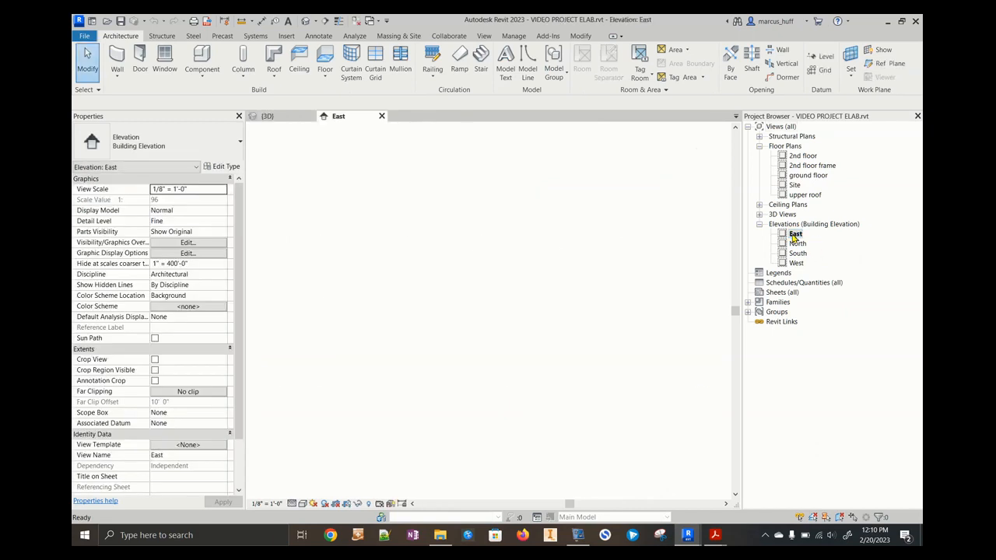
{"action": "double_click", "coordinate": [798, 243]}
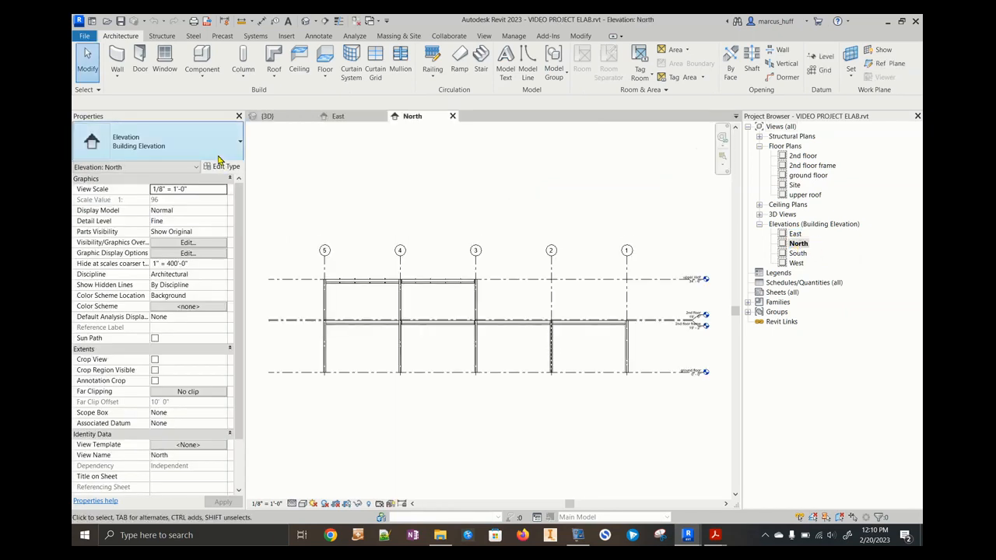
{"action": "left_click", "coordinate": [325, 251]}
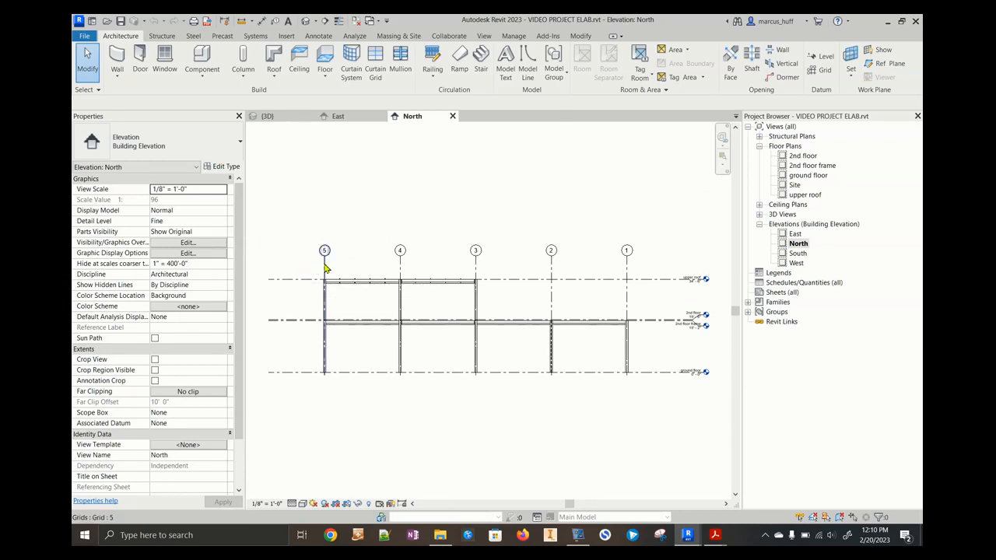
{"action": "left_click", "coordinate": [324, 249]}
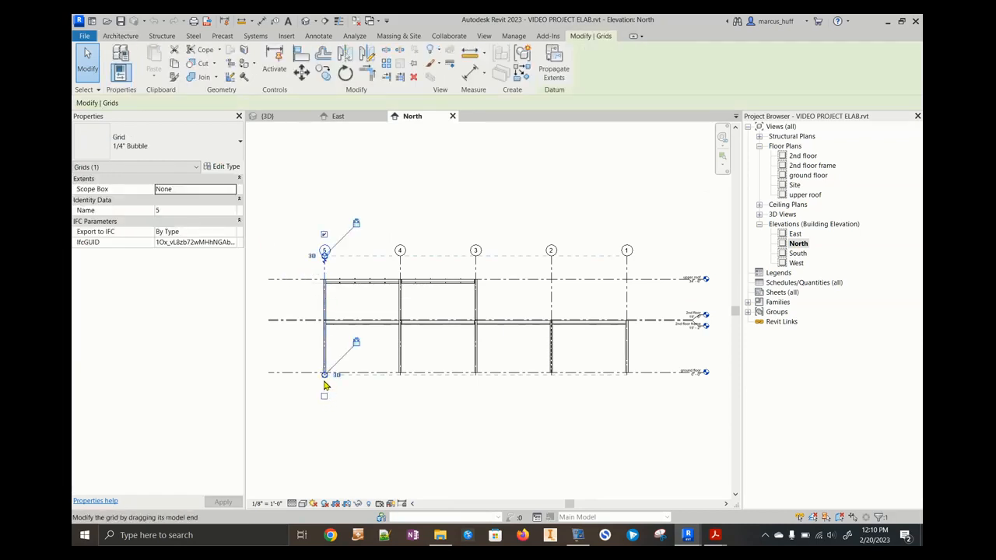
{"action": "left_click_drag", "start_coordinate": [324, 374], "coordinate": [325, 402]}
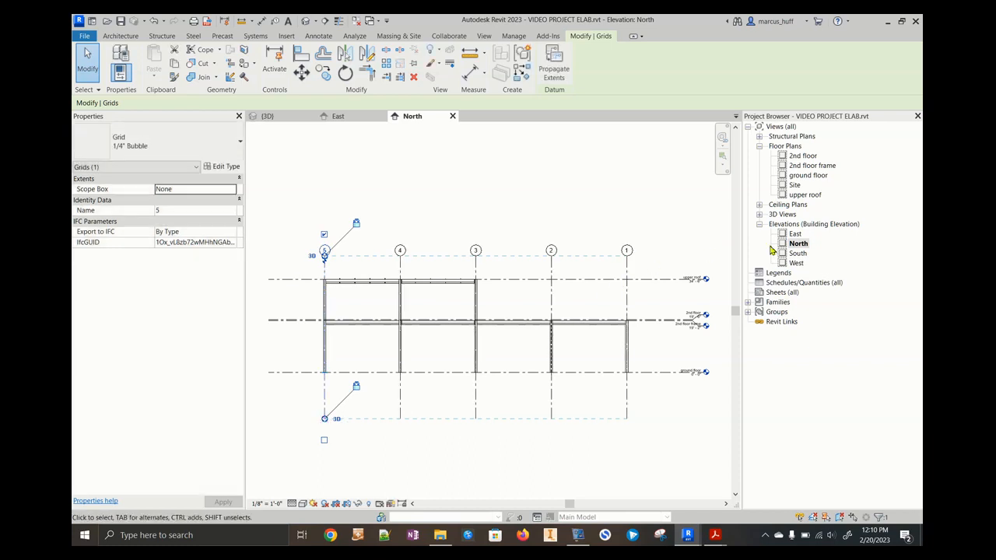
- In the East elevation, extend grid line A well below the ground floor
{"action": "left_click", "coordinate": [795, 234]}
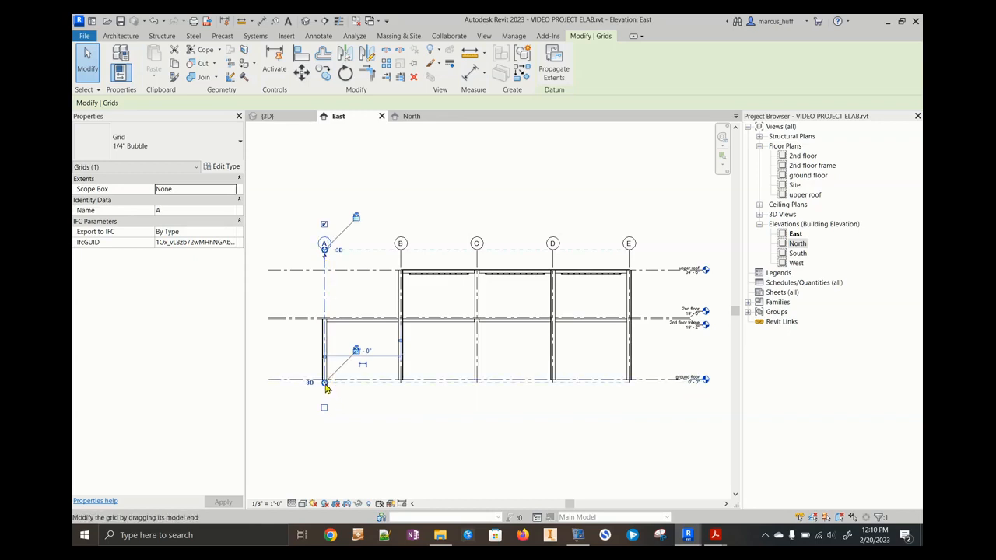
{"action": "left_click_drag", "start_coordinate": [325, 382], "coordinate": [324, 464]}
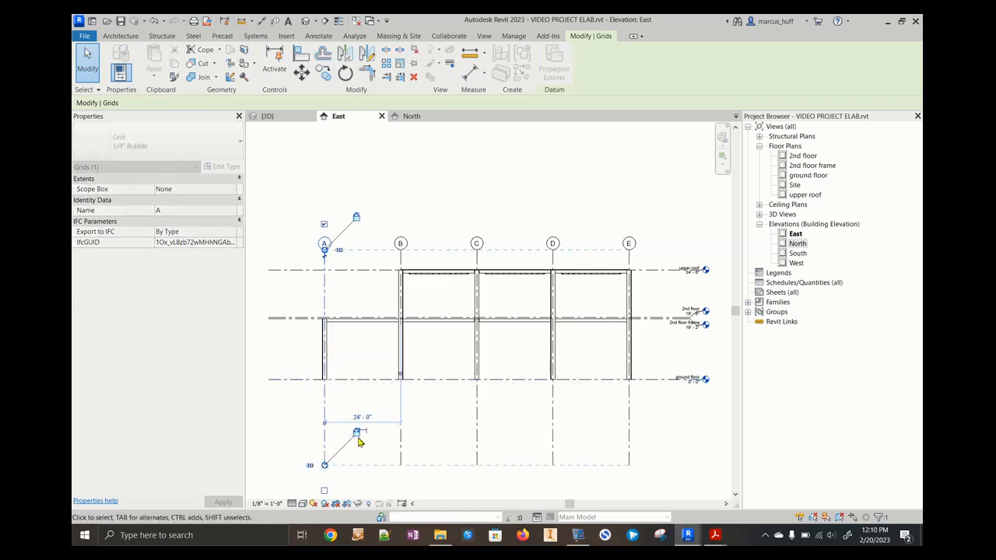
{"action": "left_click", "coordinate": [355, 432]}
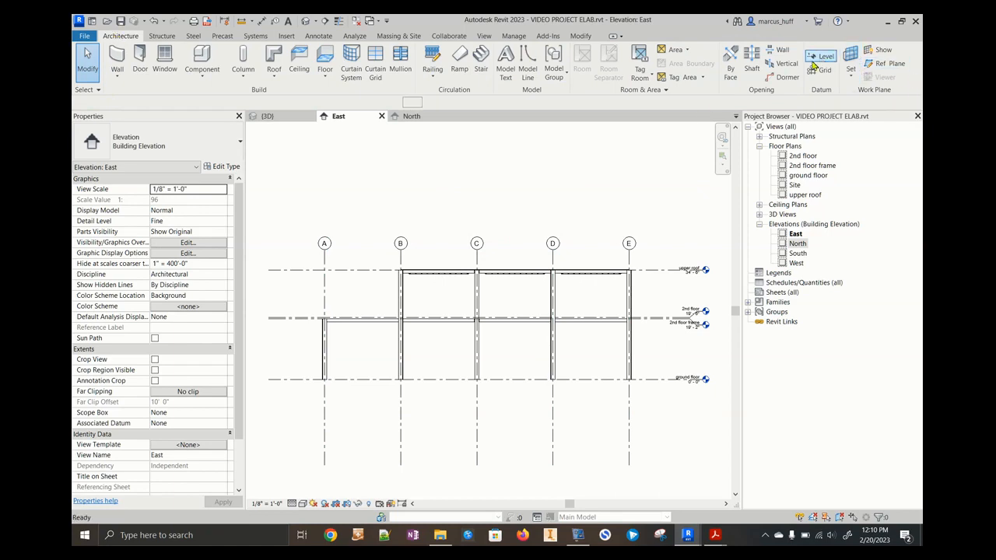
- Draw Level 5 and Level 6 below the ground floor and verify them in the North elevation
{"action": "left_click", "coordinate": [826, 56]}
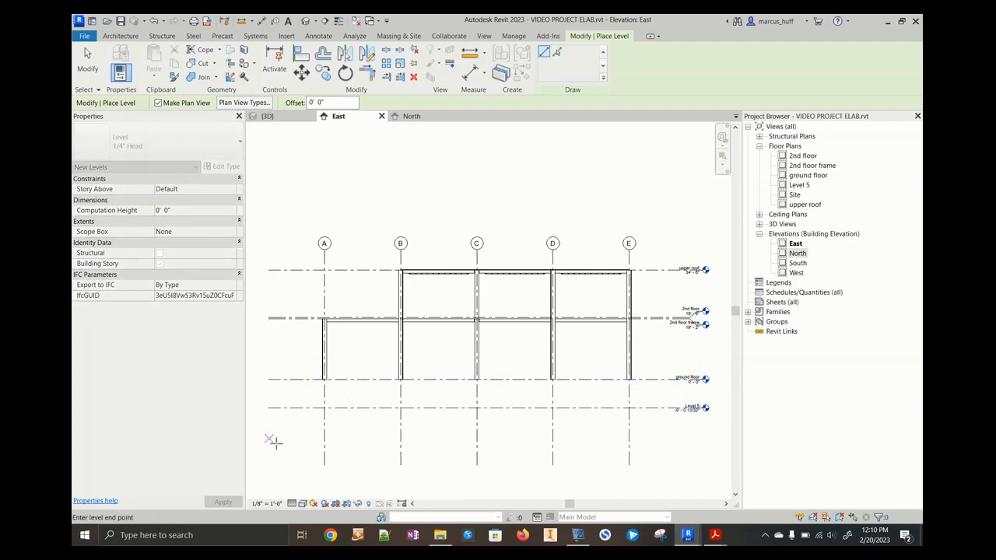
{"action": "left_click_drag", "start_coordinate": [272, 439], "coordinate": [708, 439]}
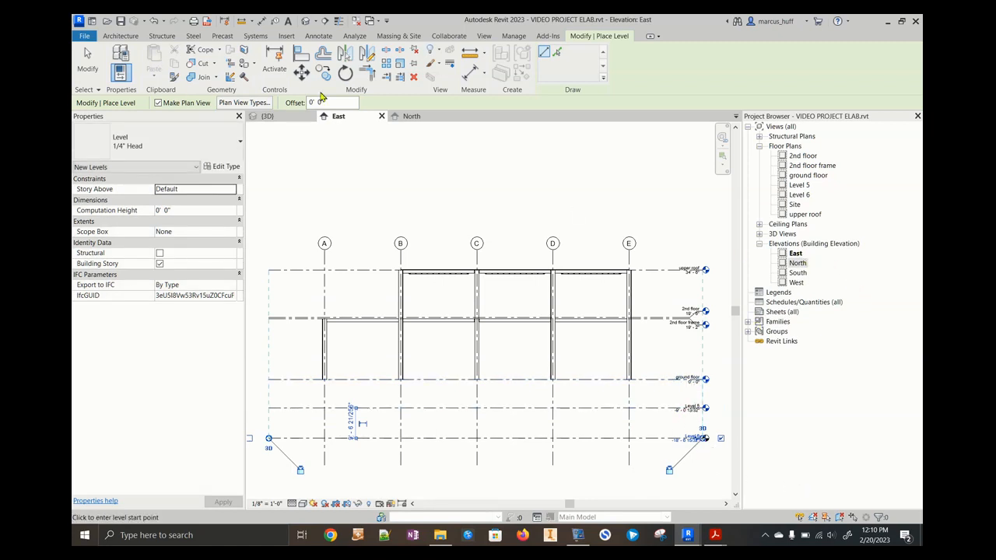
{"action": "left_click", "coordinate": [412, 116]}
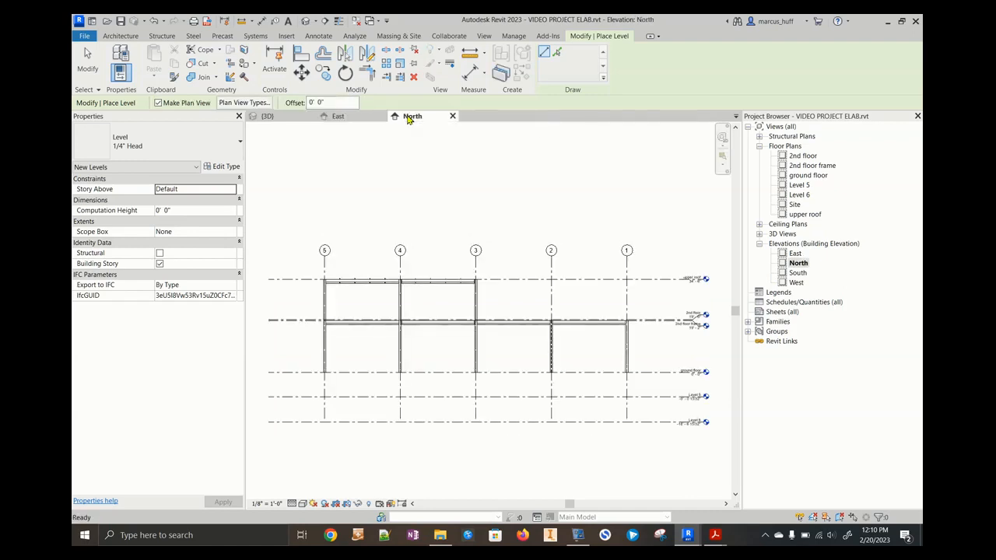
{"action": "left_click", "coordinate": [337, 116]}
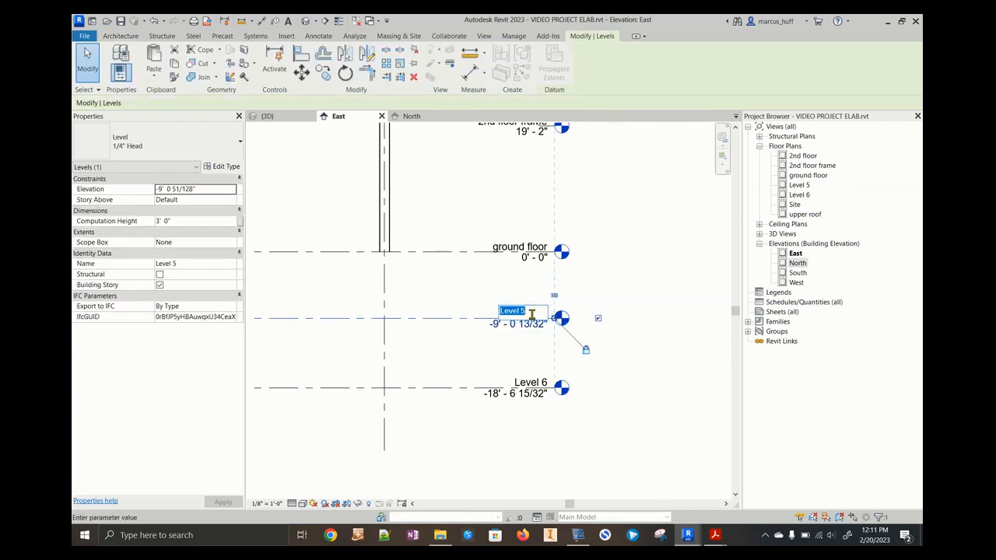
- Rename Level 5 to 'footing top' and Level 6 to 'footing bottom'
{"action": "type", "text": "fo"}
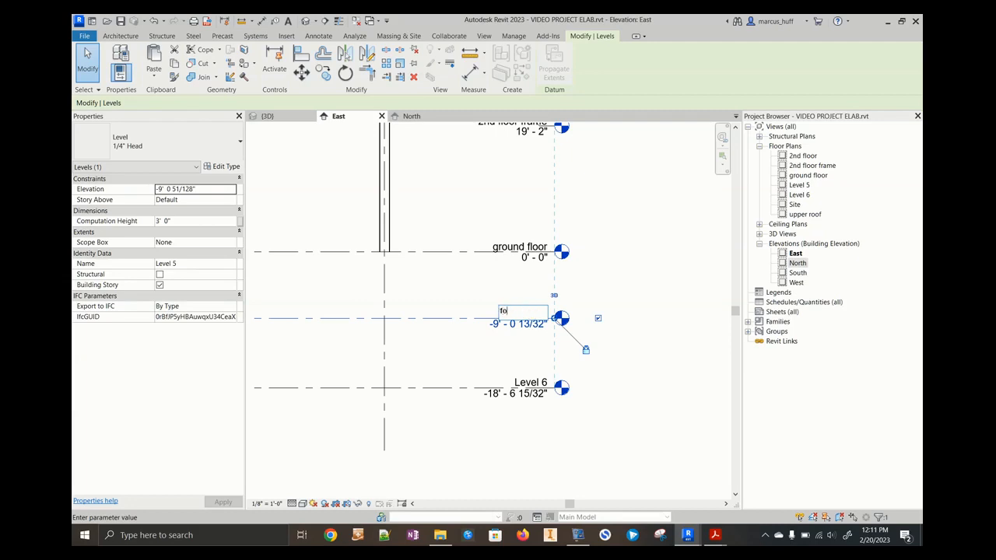
{"action": "type", "text": "footing top"}
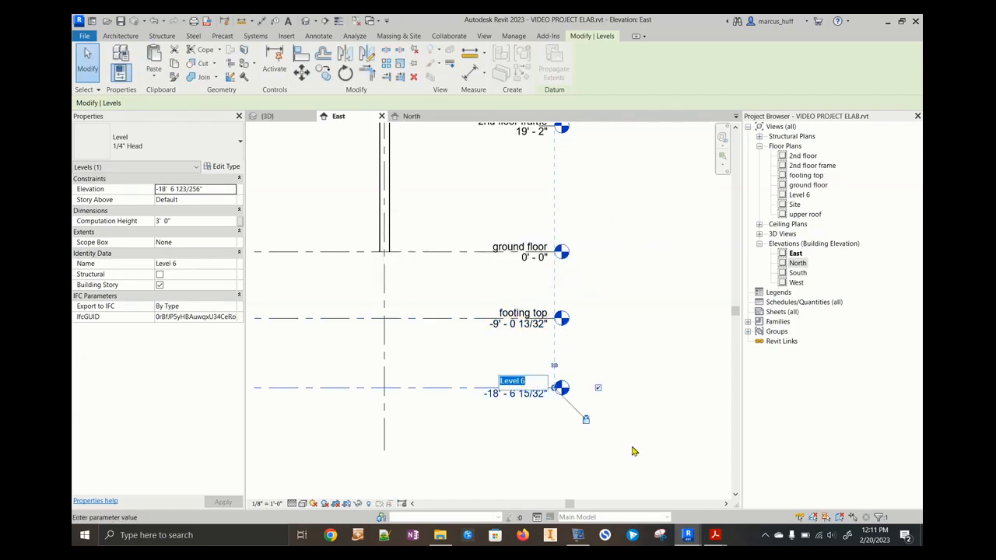
{"action": "type", "text": "footing bottom"}
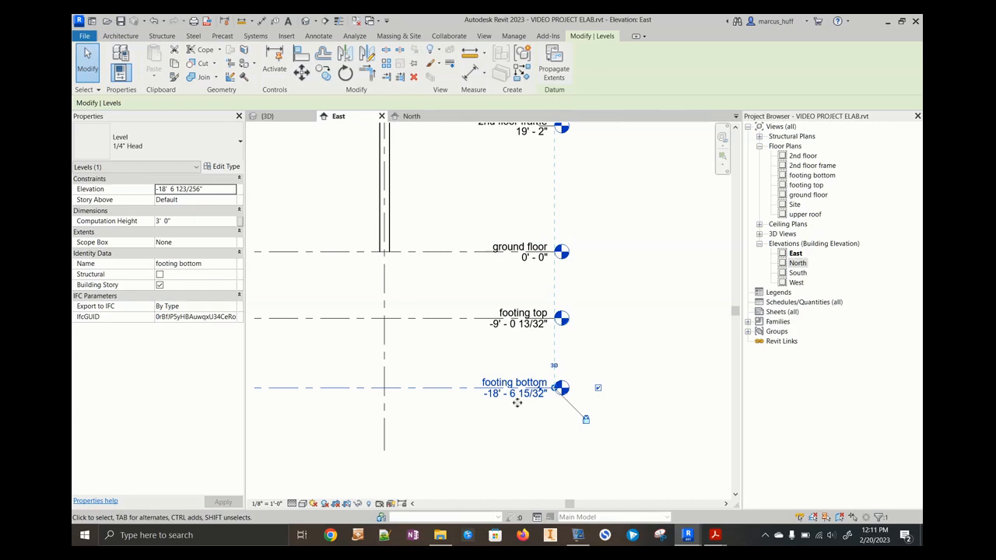
{"action": "left_click", "coordinate": [523, 312]}
{"action": "type", "text": "-5"}
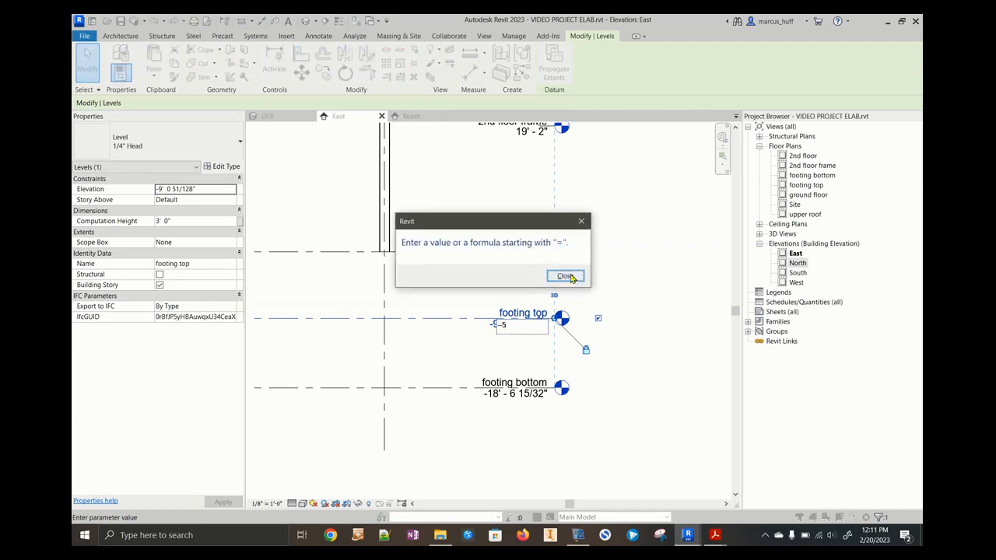
- Set footing top to -5'-0" and footing bottom to -7'-0", checking in the North elevation
{"action": "left_click", "coordinate": [565, 276]}
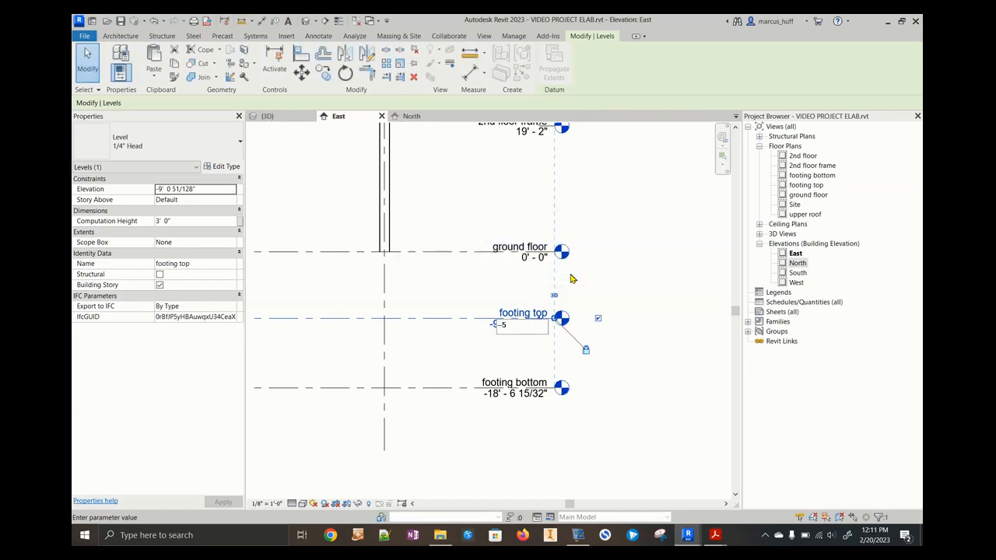
{"action": "left_click", "coordinate": [521, 325]}
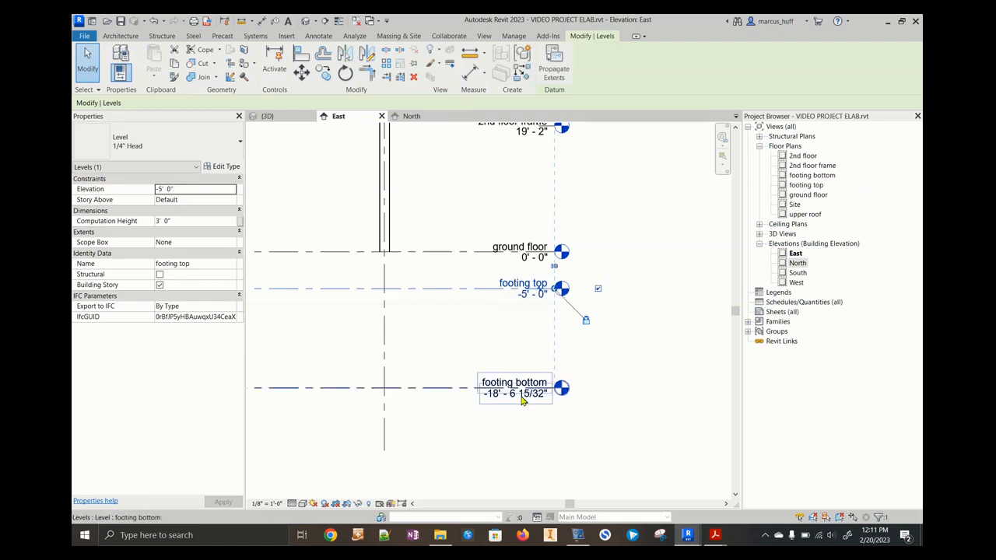
{"action": "double_click", "coordinate": [515, 394]}
{"action": "type", "text": "-7' - 0"}
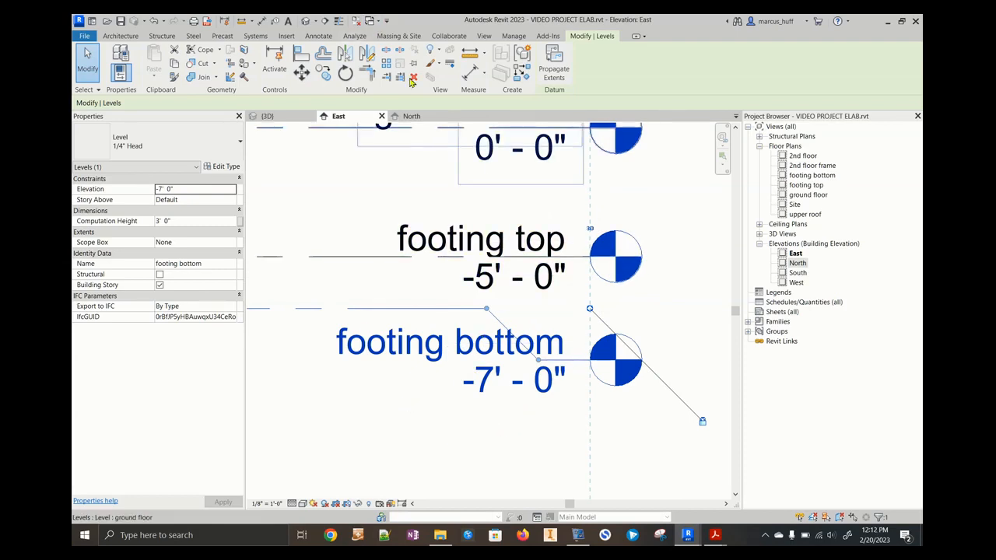
{"action": "left_click", "coordinate": [411, 116]}
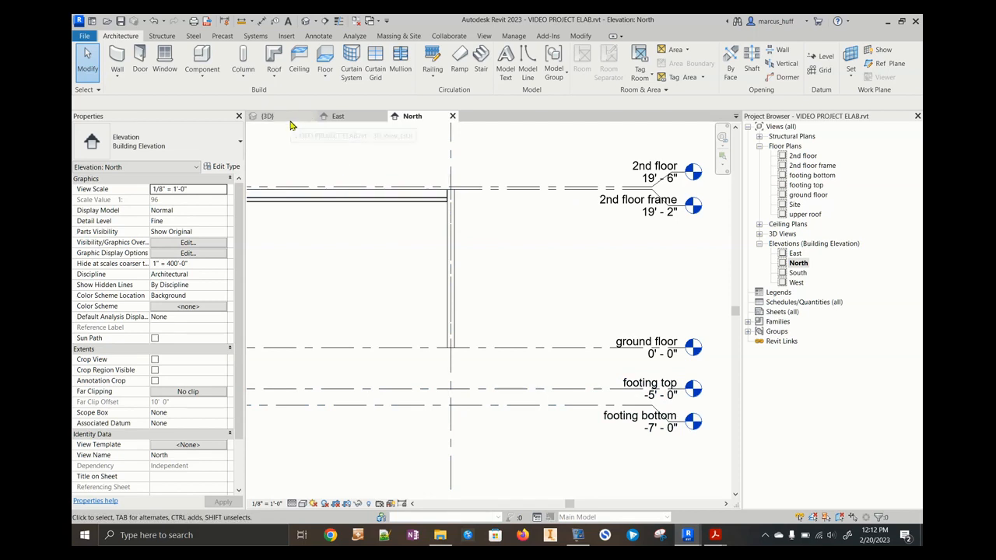
- Open the footing top and ground floor plan views showing the column grid
{"action": "left_click", "coordinate": [653, 178]}
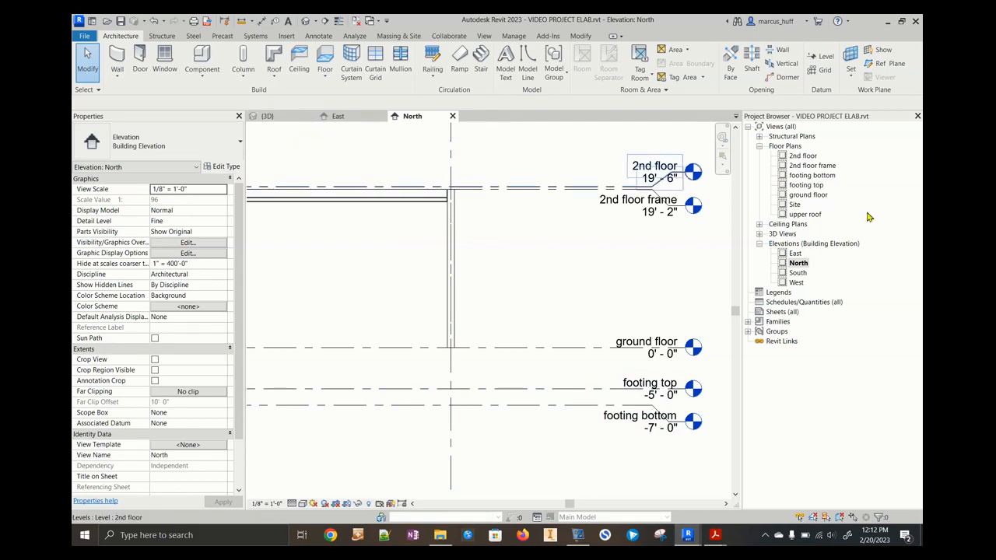
{"action": "mouse_move", "coordinate": [801, 230]}
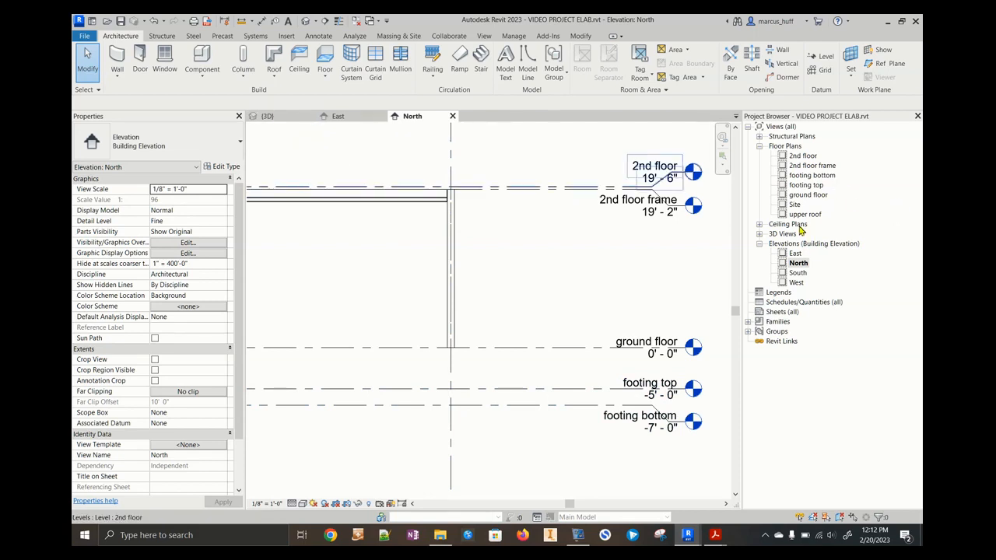
{"action": "mouse_move", "coordinate": [801, 190]}
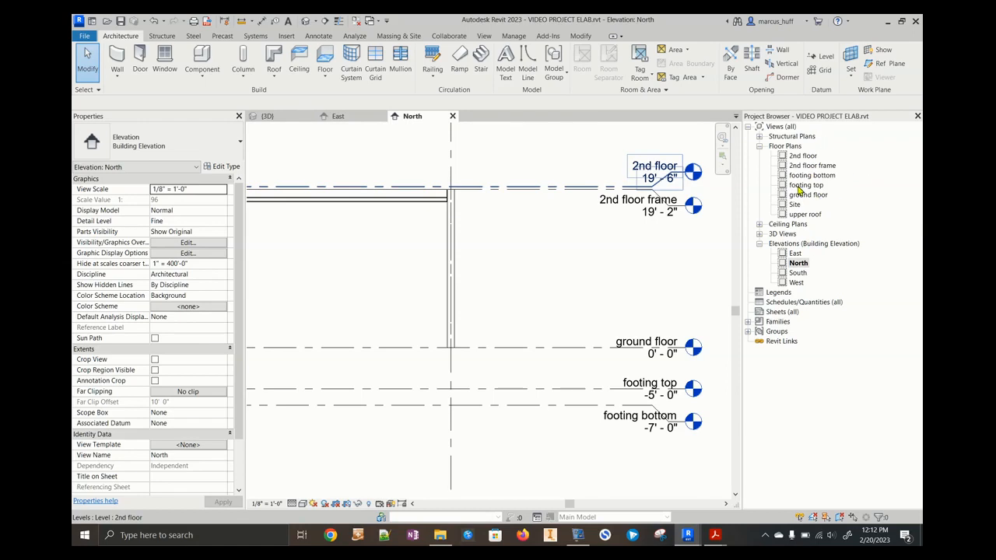
{"action": "mouse_move", "coordinate": [800, 192]}
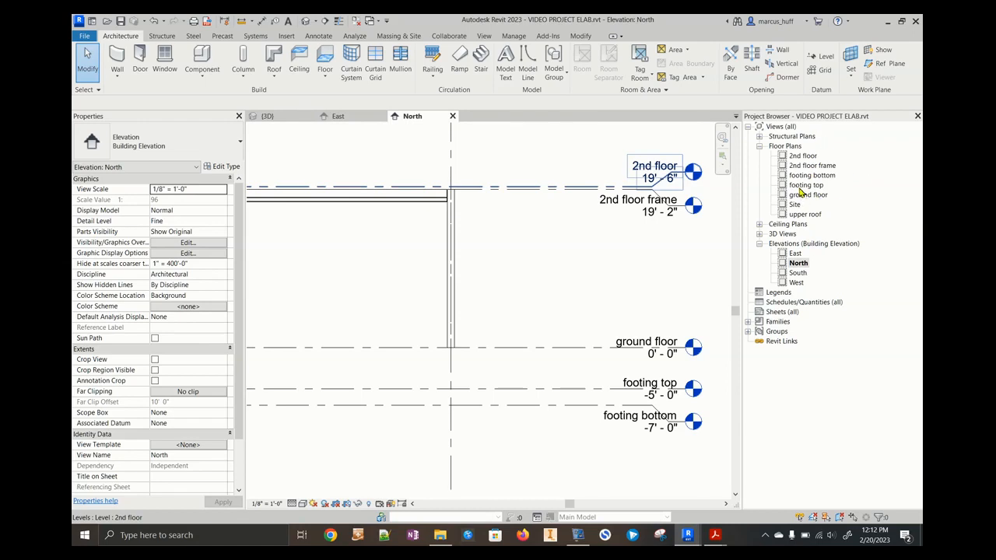
{"action": "double_click", "coordinate": [808, 195]}
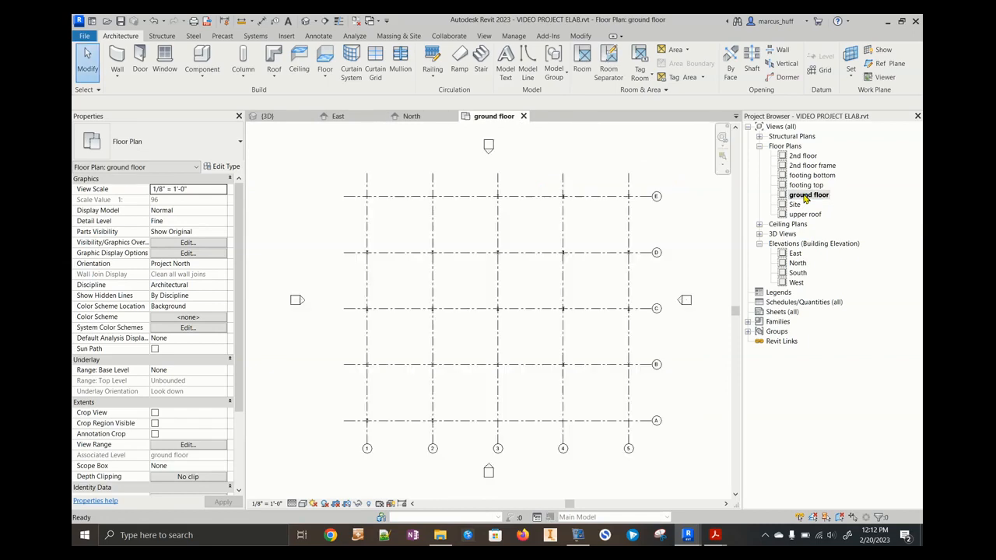
{"action": "left_click", "coordinate": [629, 447]}
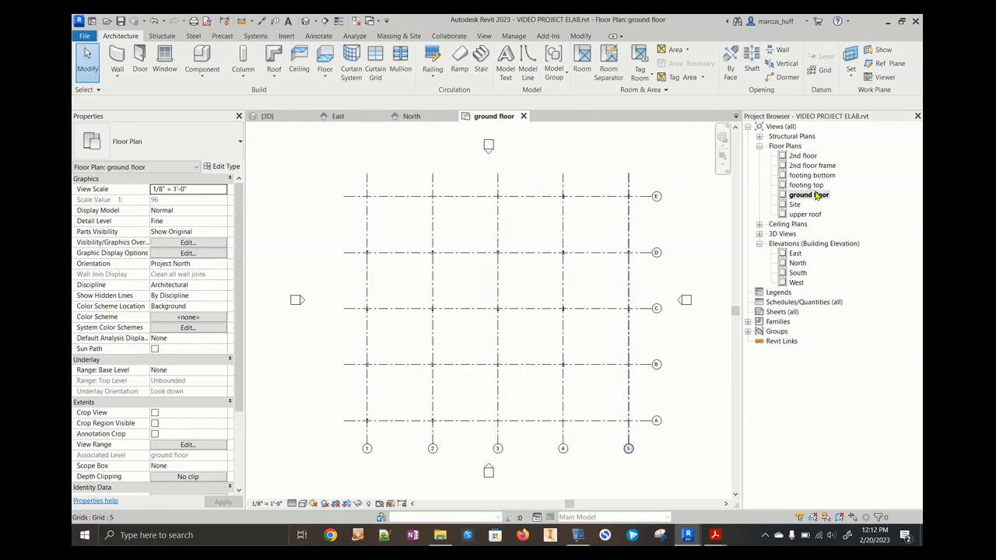
{"action": "double_click", "coordinate": [807, 185]}
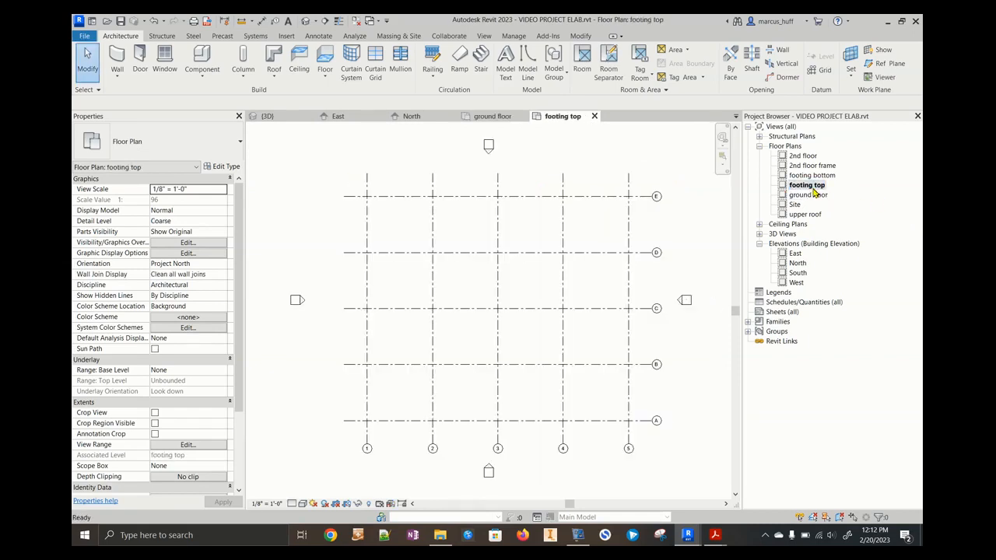
{"action": "double_click", "coordinate": [808, 195]}
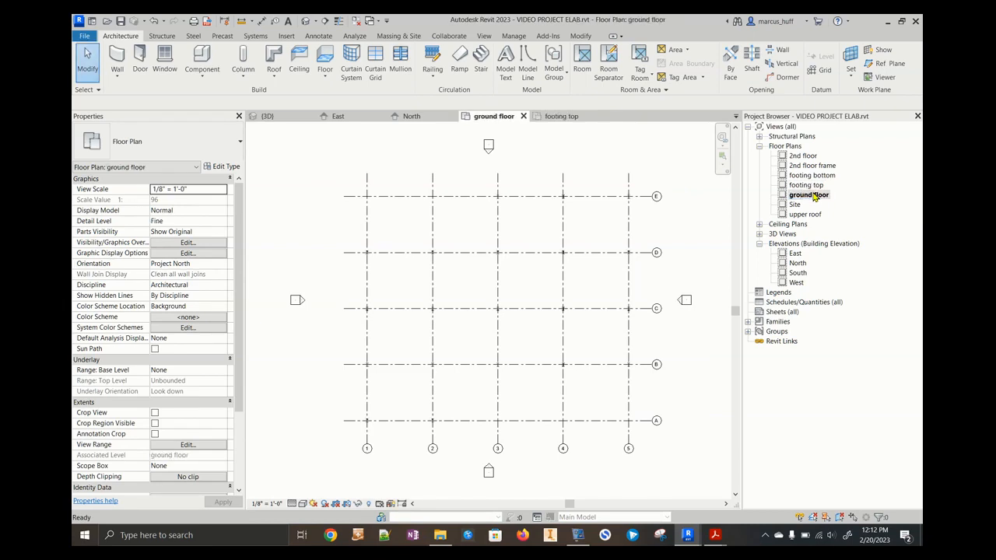
{"action": "left_click", "coordinate": [656, 420]}
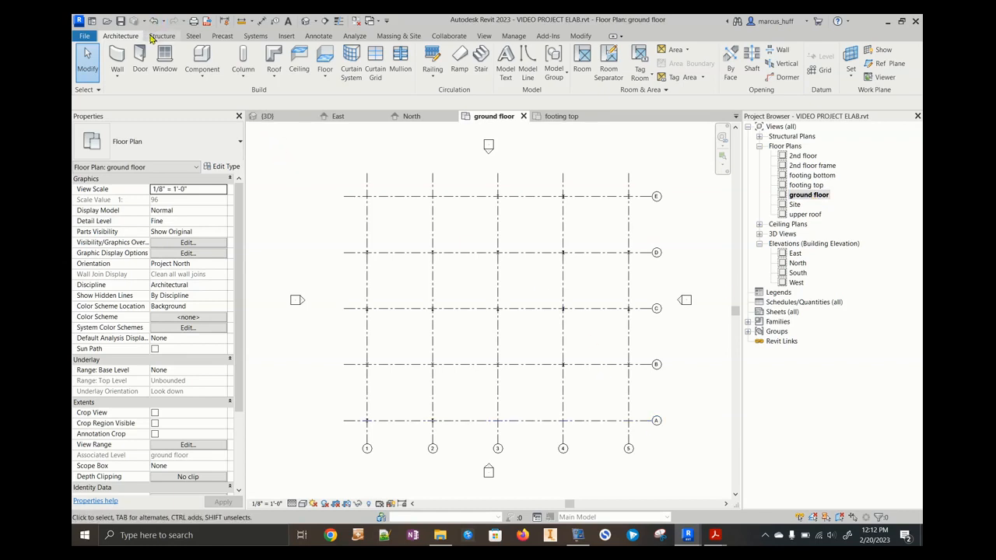
- Load the Concrete-Square-Column.rfa family from the Structural Columns library for a new column
{"action": "left_click", "coordinate": [162, 36]}
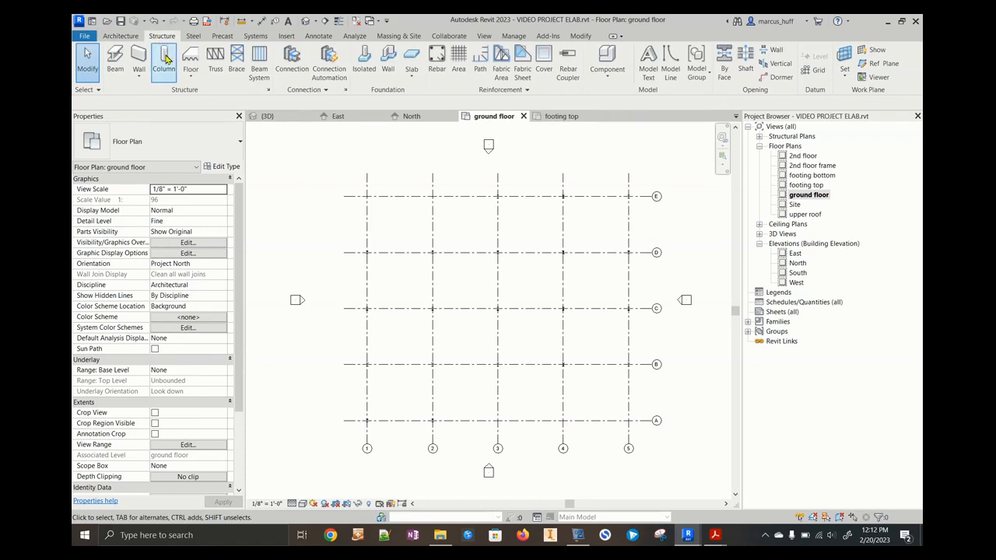
{"action": "left_click", "coordinate": [164, 60]}
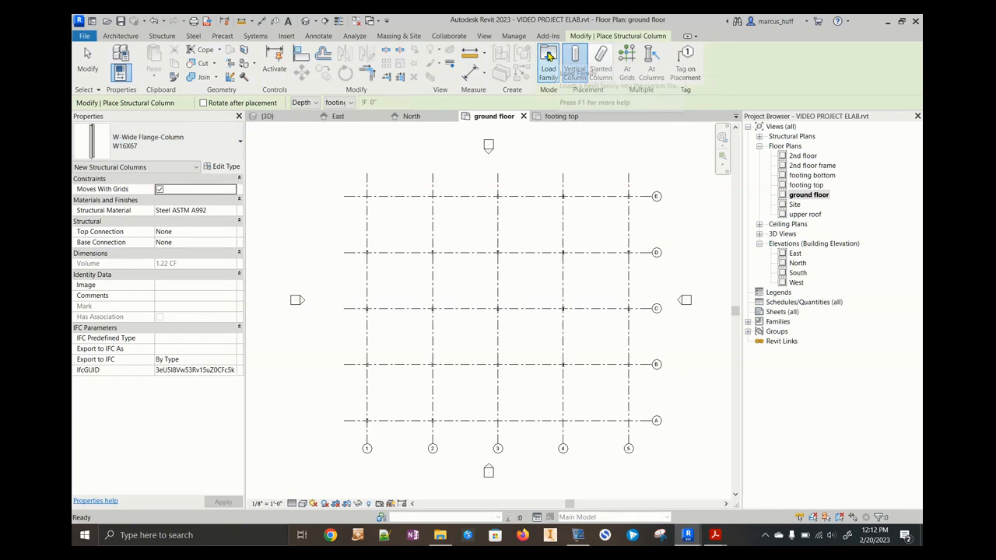
{"action": "left_click", "coordinate": [548, 58]}
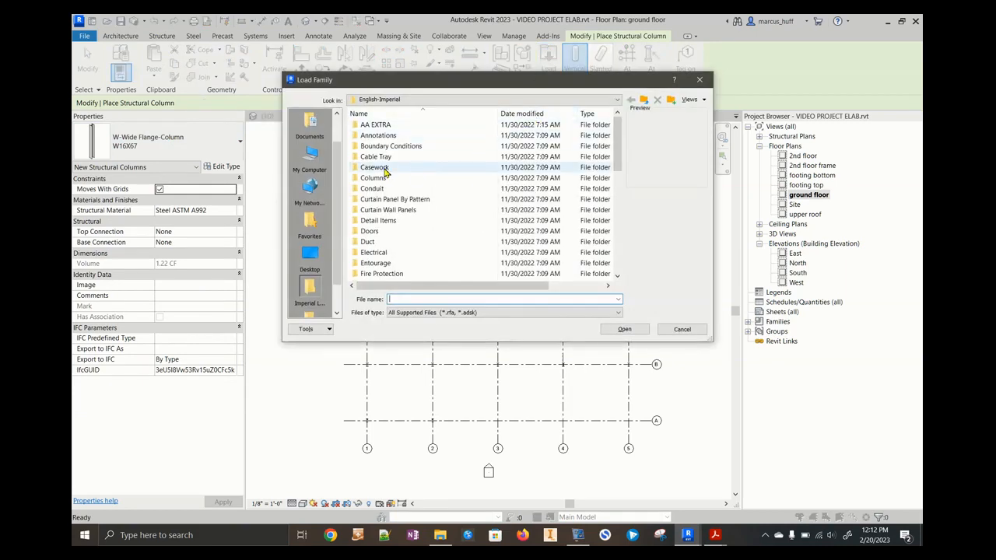
{"action": "scroll", "scroll_direction": "down", "scroll_amount": 3}
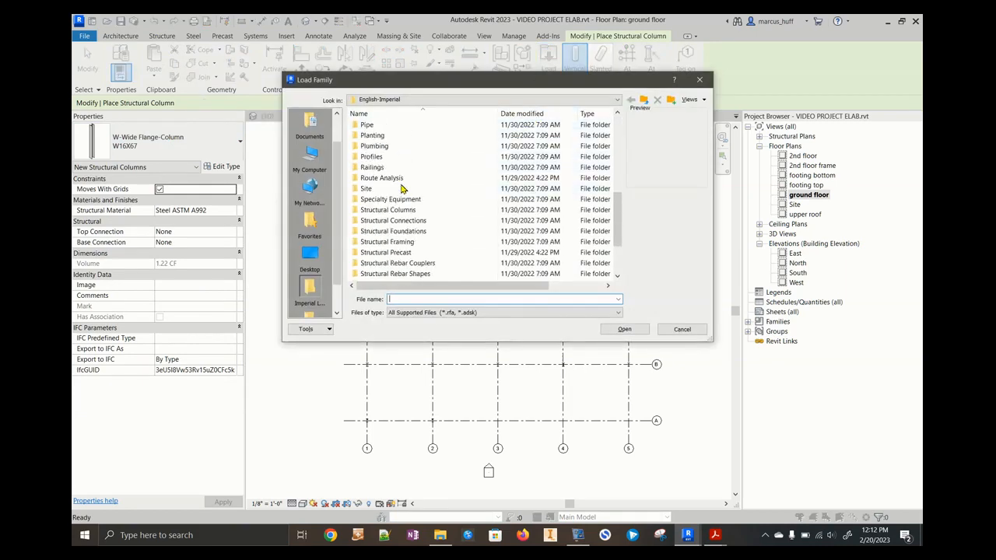
{"action": "double_click", "coordinate": [387, 209]}
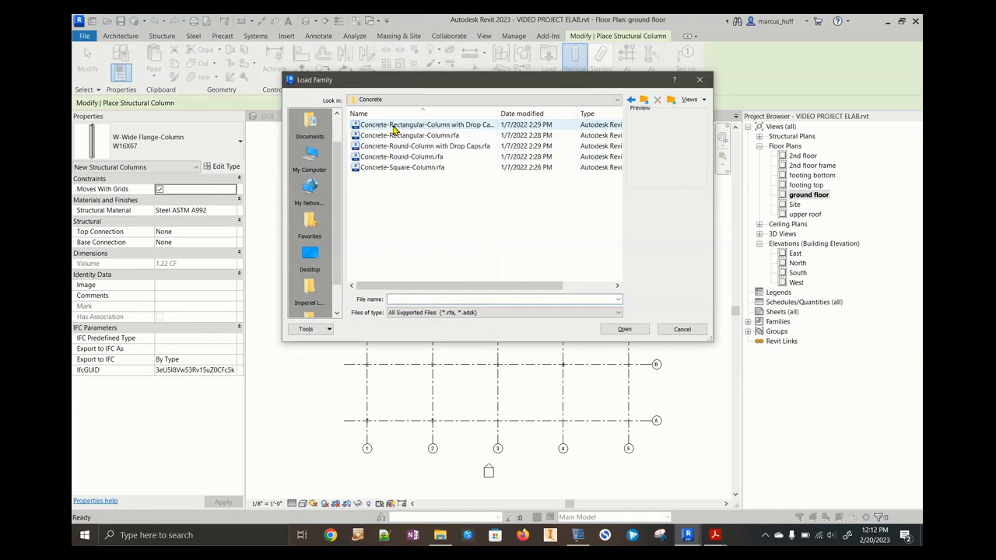
{"action": "left_click", "coordinate": [401, 168]}
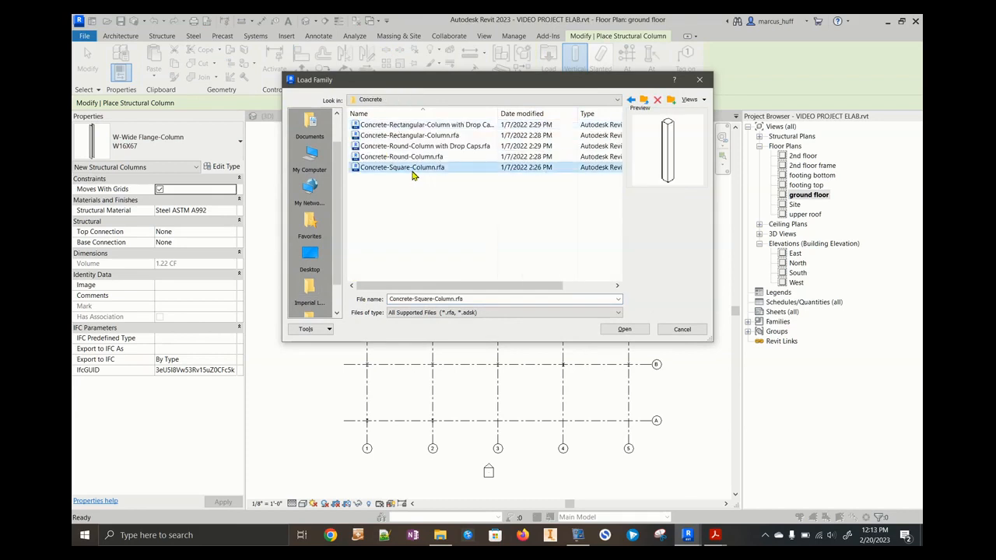
{"action": "mouse_move", "coordinate": [402, 167]}
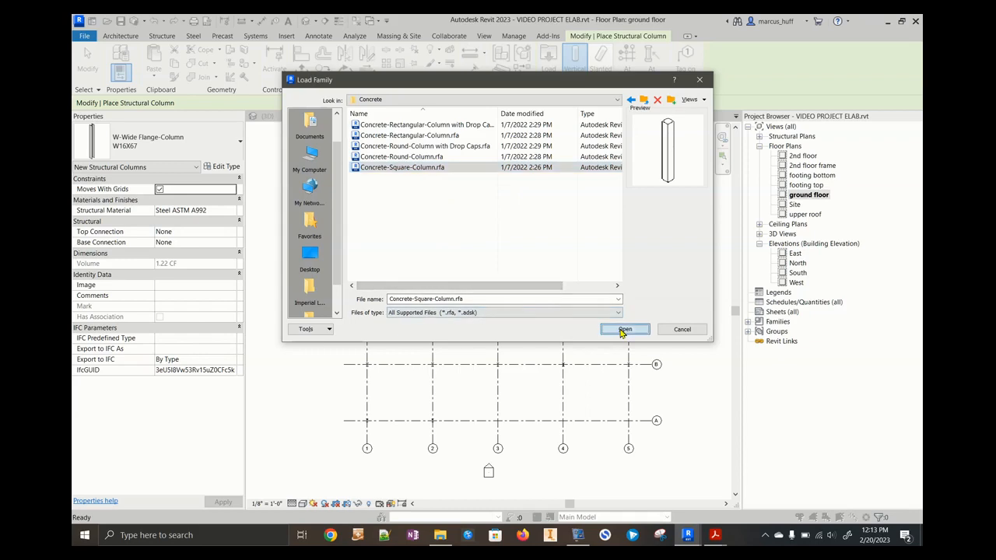
{"action": "left_click", "coordinate": [625, 329]}
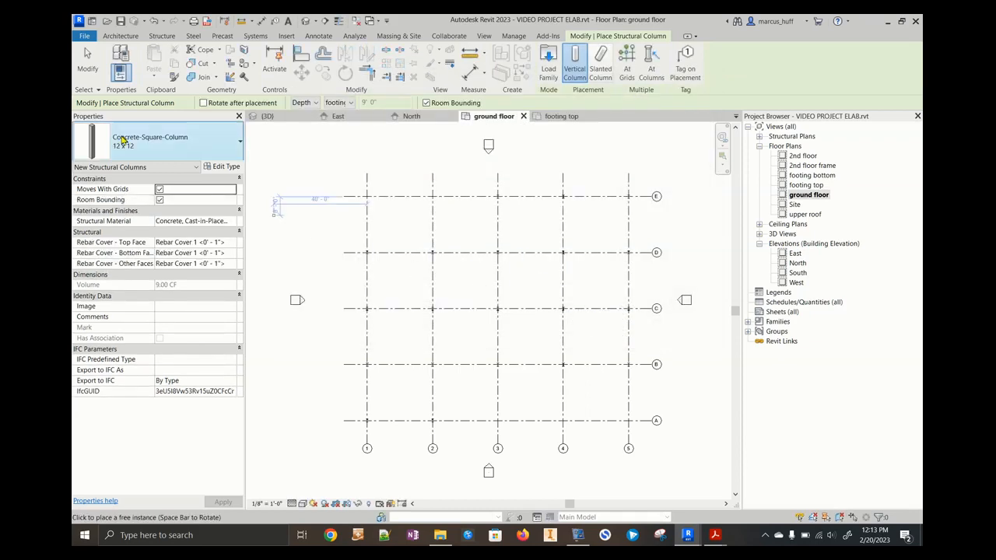
- Choose the 24 x 24 column type and place piers at the grid intersections
{"action": "left_click", "coordinate": [239, 141]}
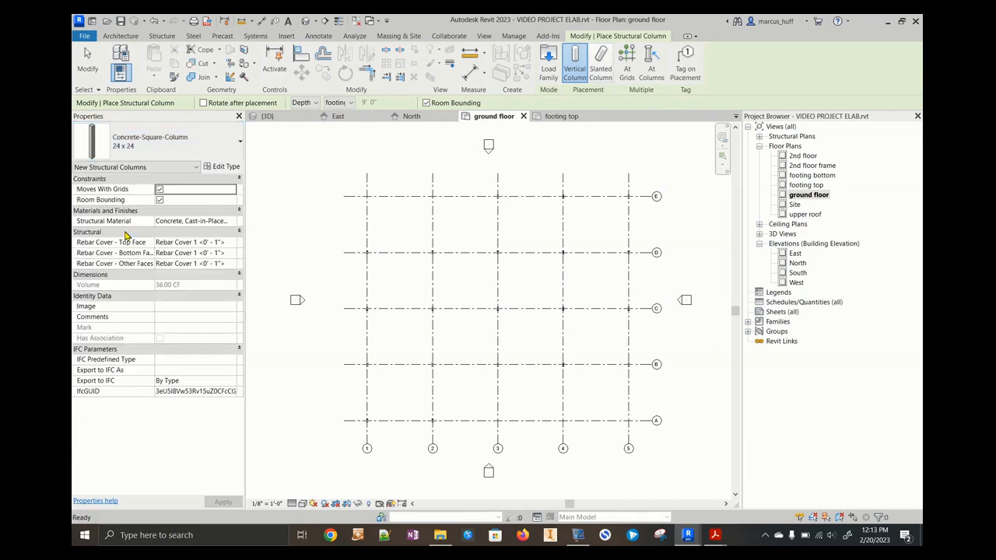
{"action": "left_click", "coordinate": [627, 58]}
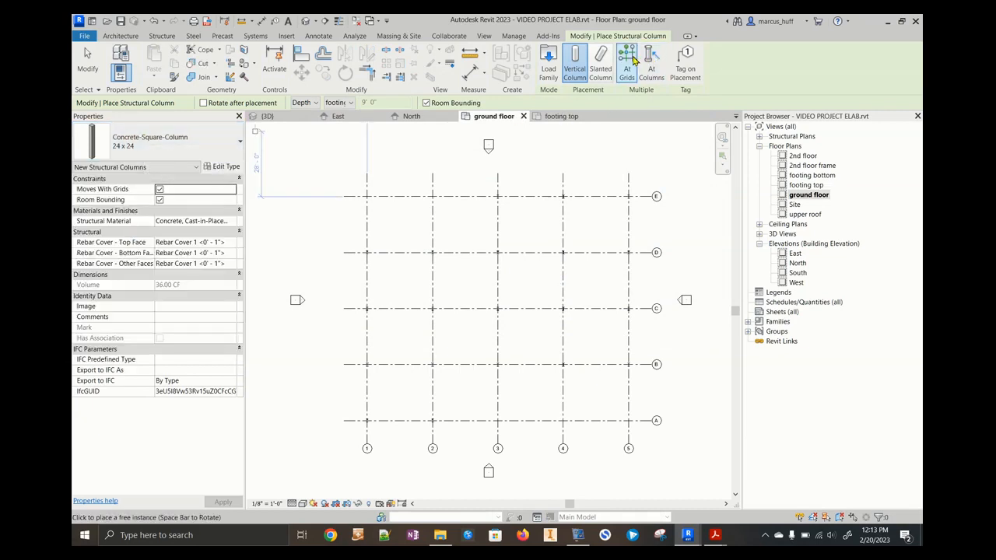
{"action": "left_click", "coordinate": [627, 62]}
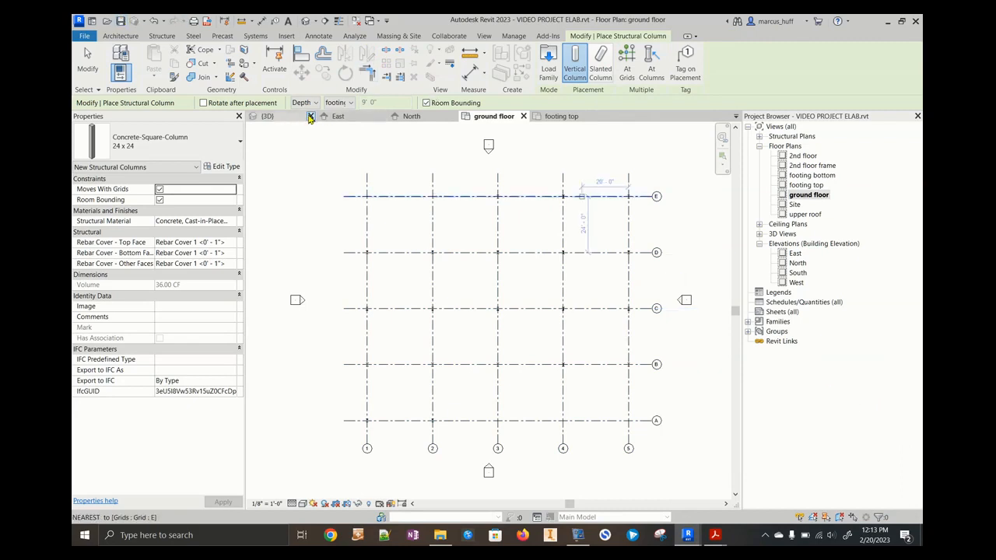
{"action": "left_click", "coordinate": [267, 116]}
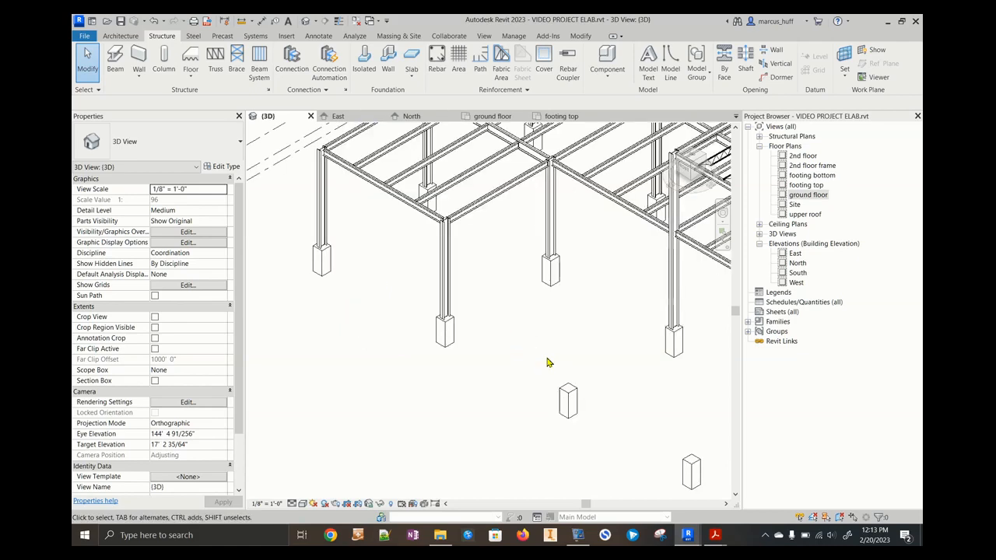
- Finish placing the concrete square piers at the grid intersections
{"action": "left_click", "coordinate": [445, 327]}
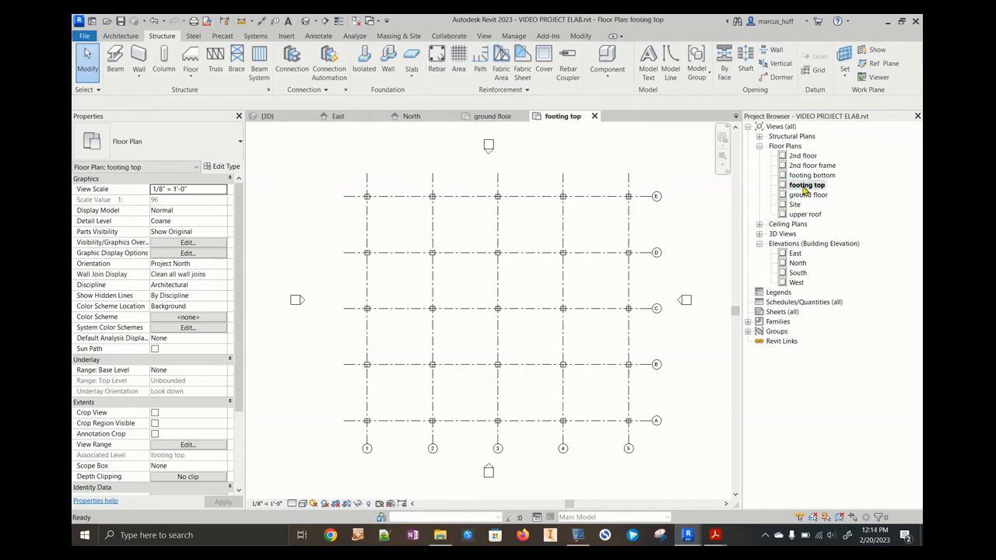
{"action": "mouse_move", "coordinate": [164, 58]}
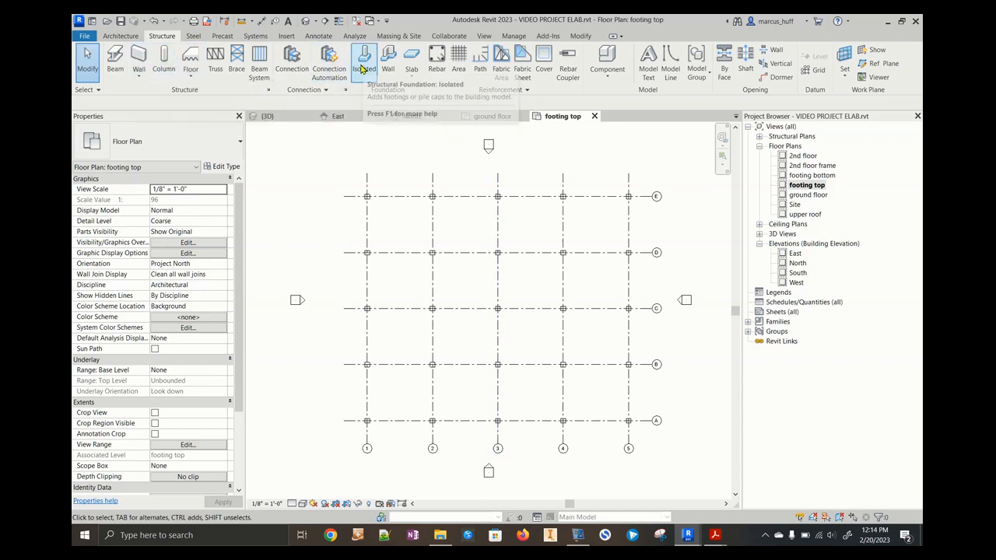
{"action": "mouse_move", "coordinate": [364, 61]}
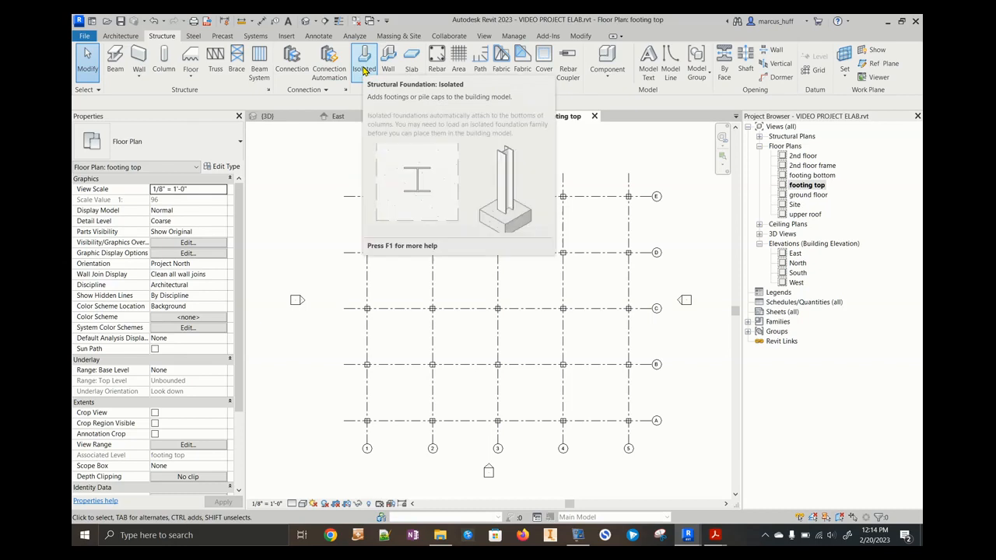
- Load Footing-Rectangular.rfa from the Structural Foundations folder for an isolated footing
{"action": "left_click", "coordinate": [363, 58]}
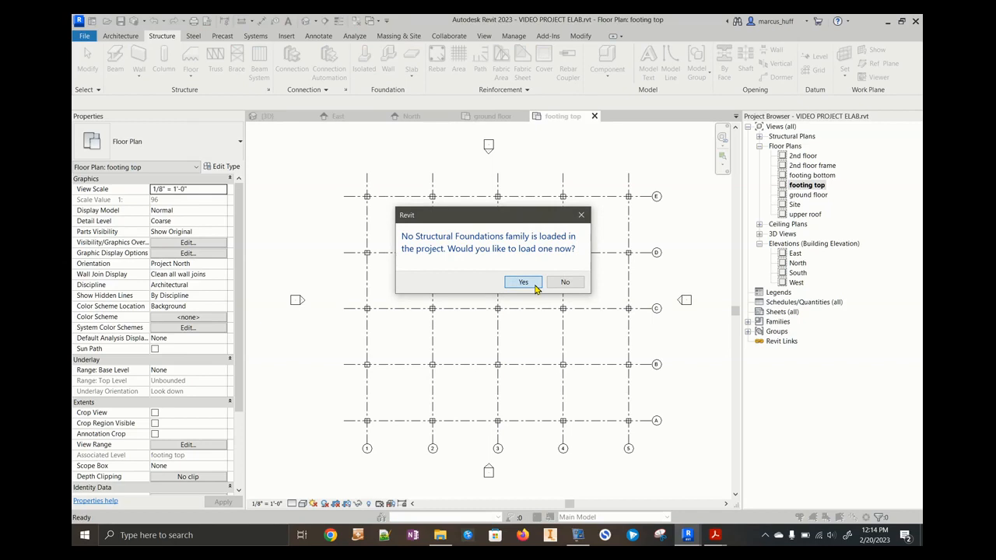
{"action": "left_click", "coordinate": [523, 281]}
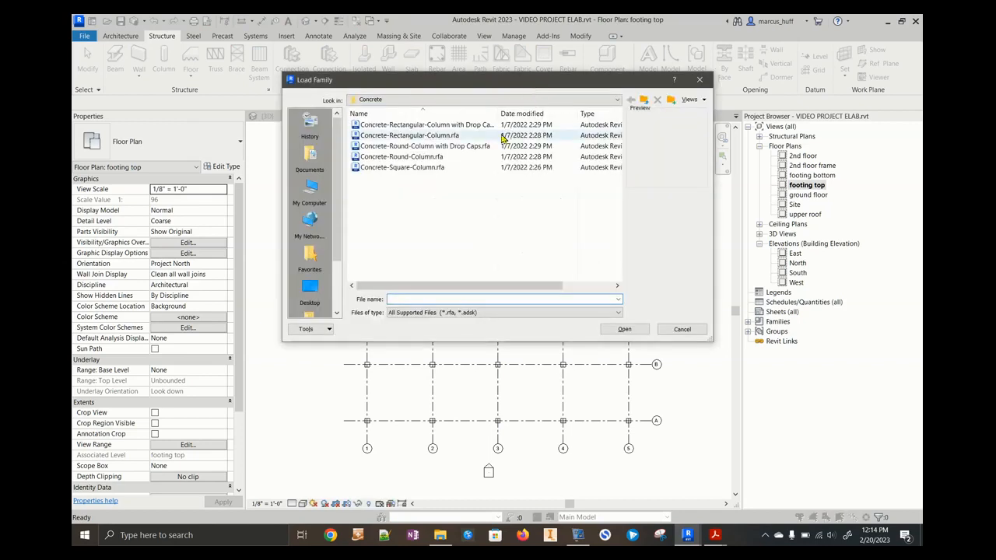
{"action": "left_click", "coordinate": [631, 100]}
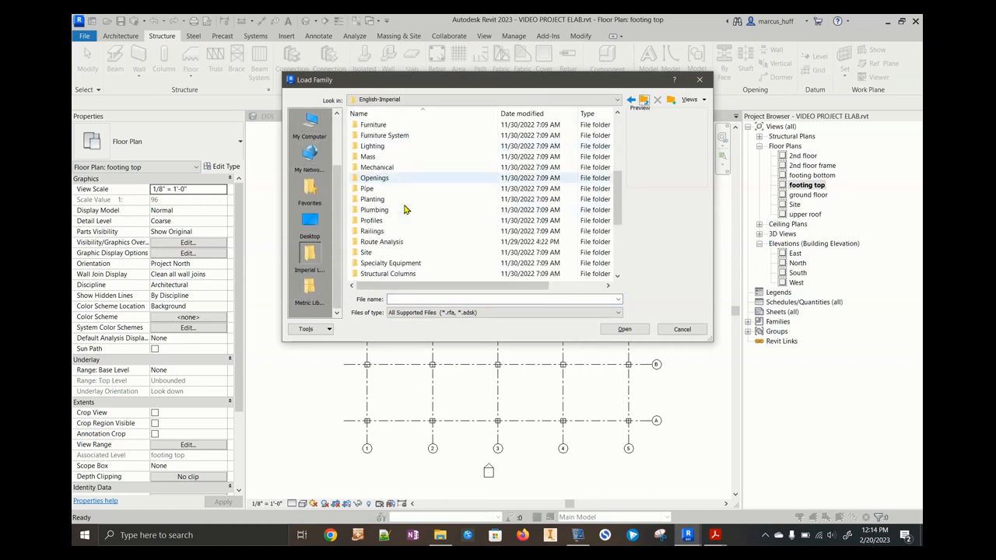
{"action": "scroll", "scroll_direction": "down", "scroll_amount": 3}
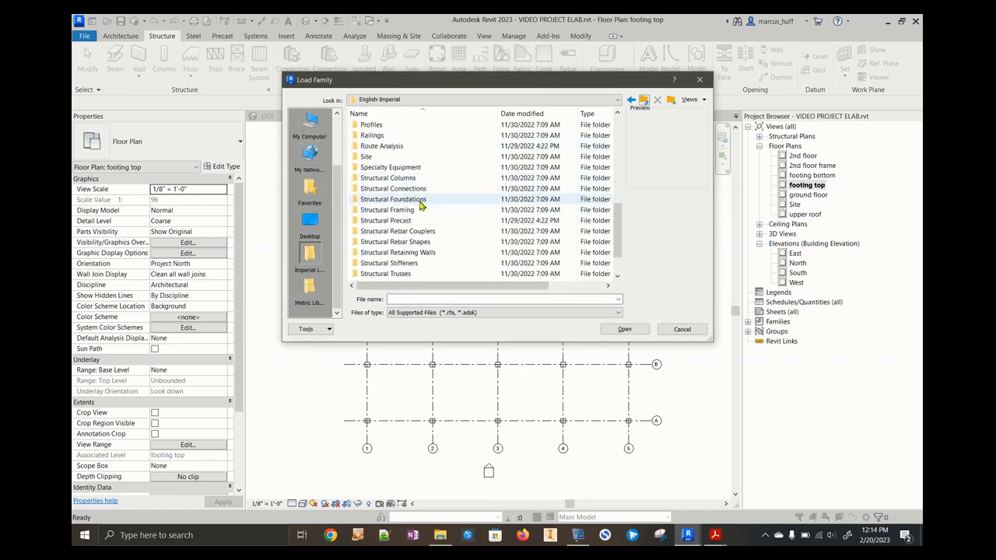
{"action": "double_click", "coordinate": [393, 198]}
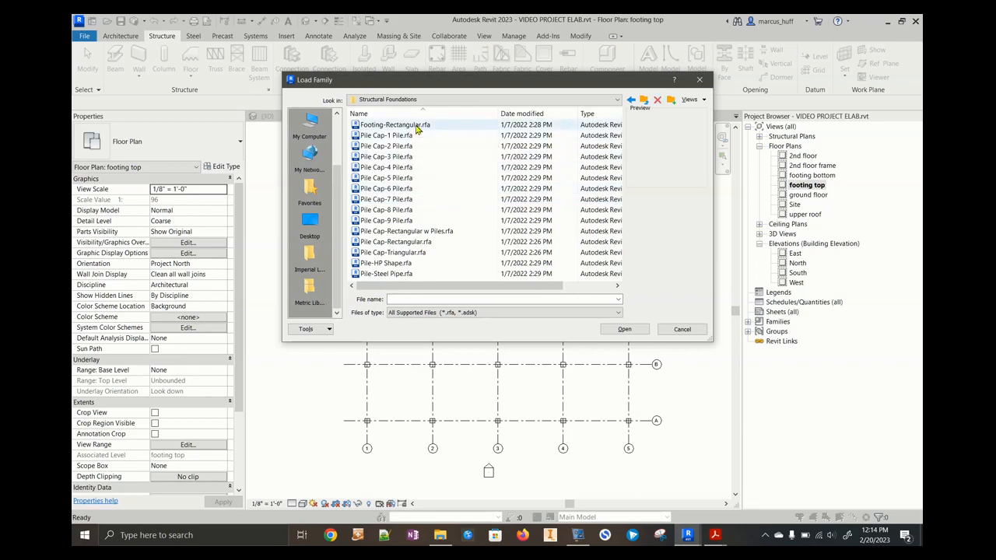
{"action": "left_click", "coordinate": [394, 125]}
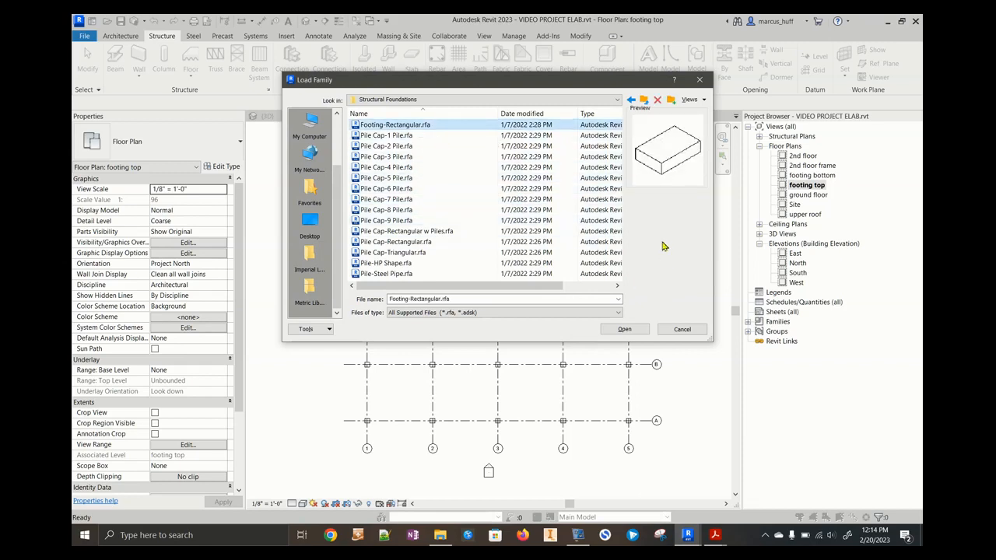
{"action": "left_click", "coordinate": [623, 328]}
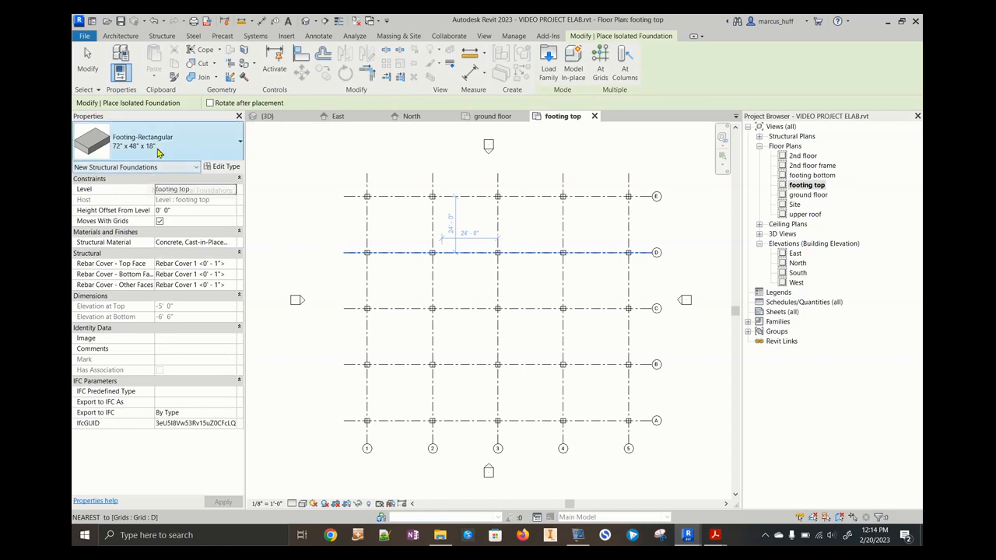
{"action": "mouse_move", "coordinate": [155, 140]}
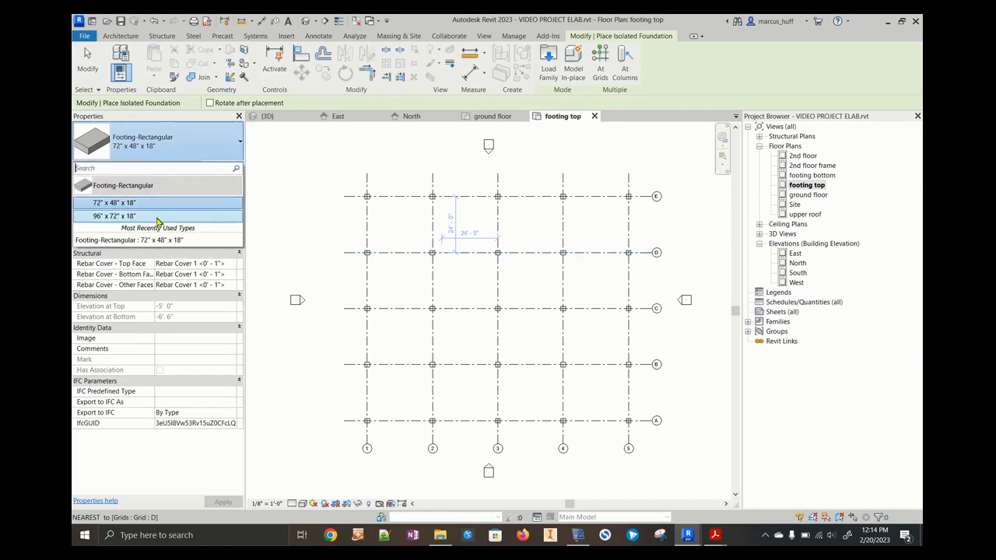
{"action": "mouse_move", "coordinate": [114, 216]}
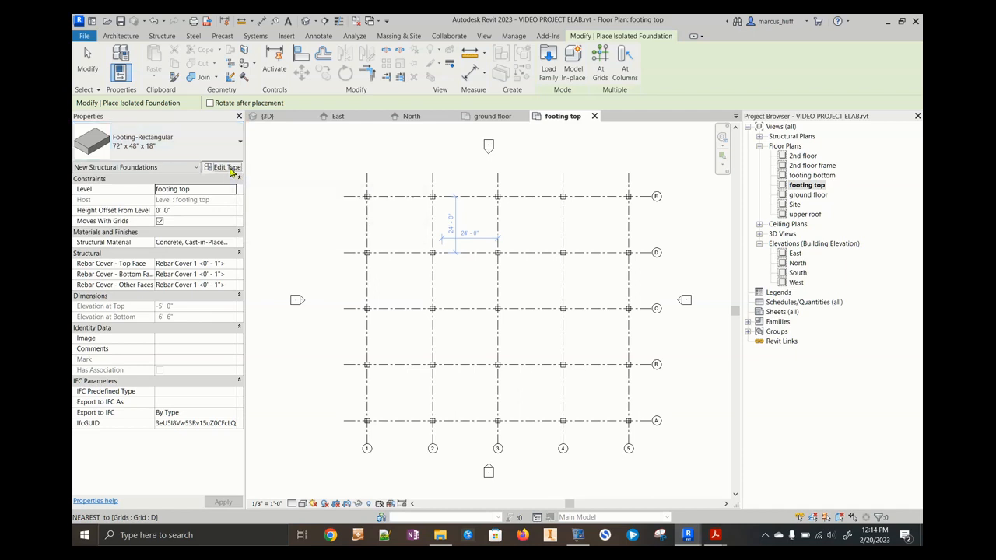
- Duplicate the rectangular footing type as 'SPREAD FOOTING 7x7x2'
{"action": "left_click", "coordinate": [221, 167]}
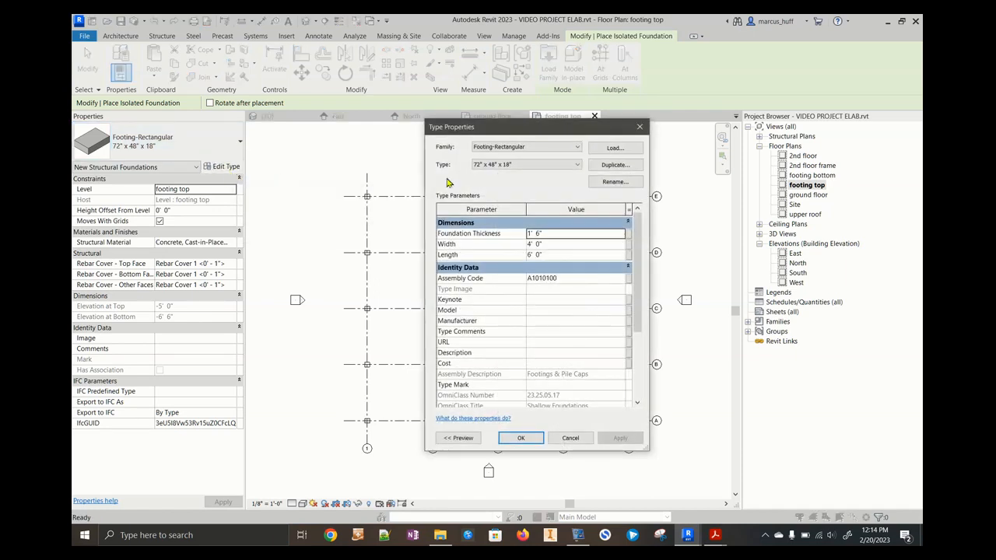
{"action": "left_click", "coordinate": [615, 164]}
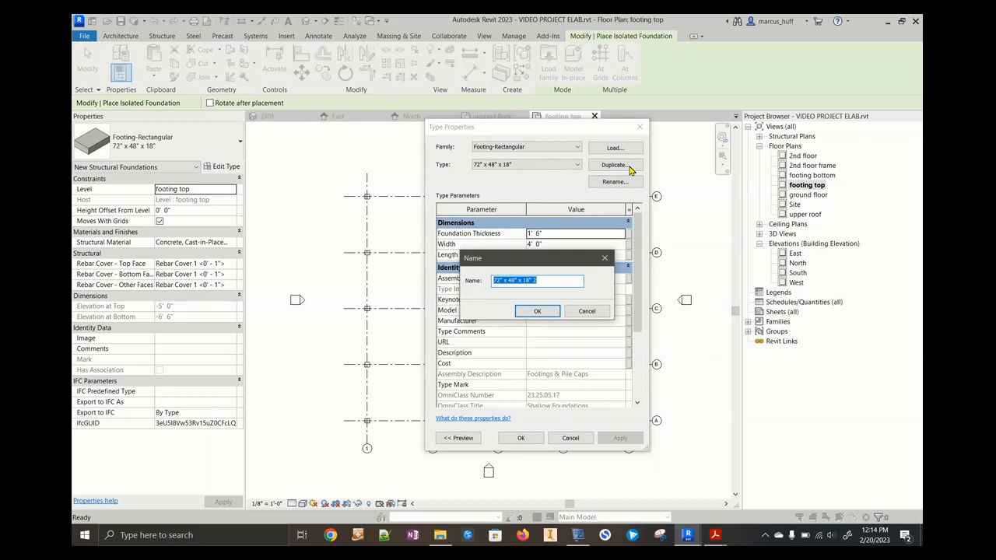
{"action": "mouse_move", "coordinate": [610, 208]}
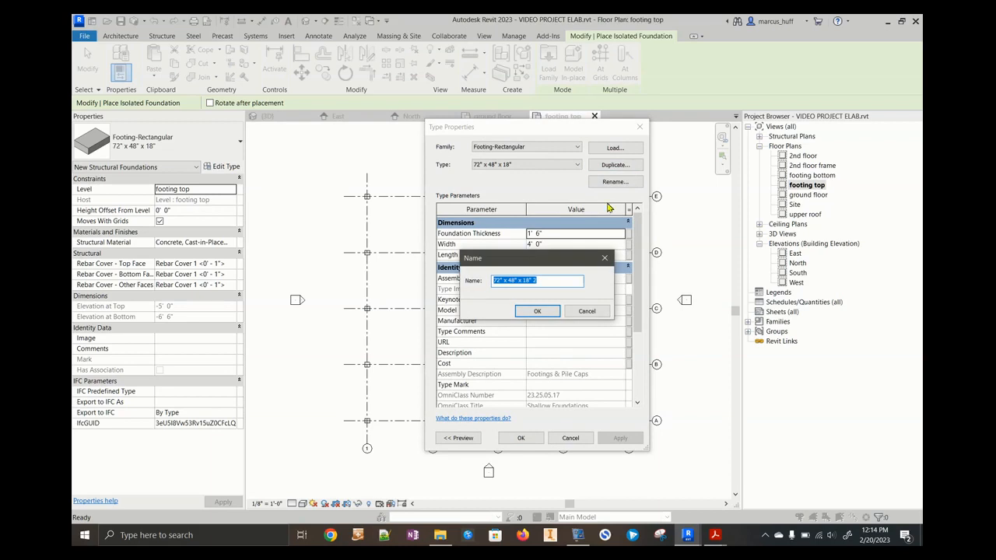
{"action": "type", "text": "SPREAD F"}
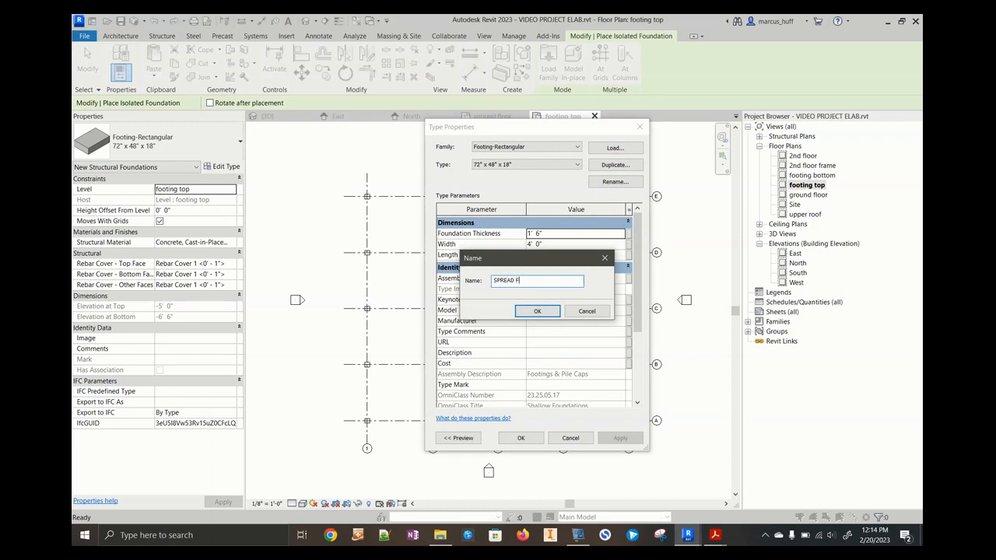
{"action": "type", "text": "OOTING"}
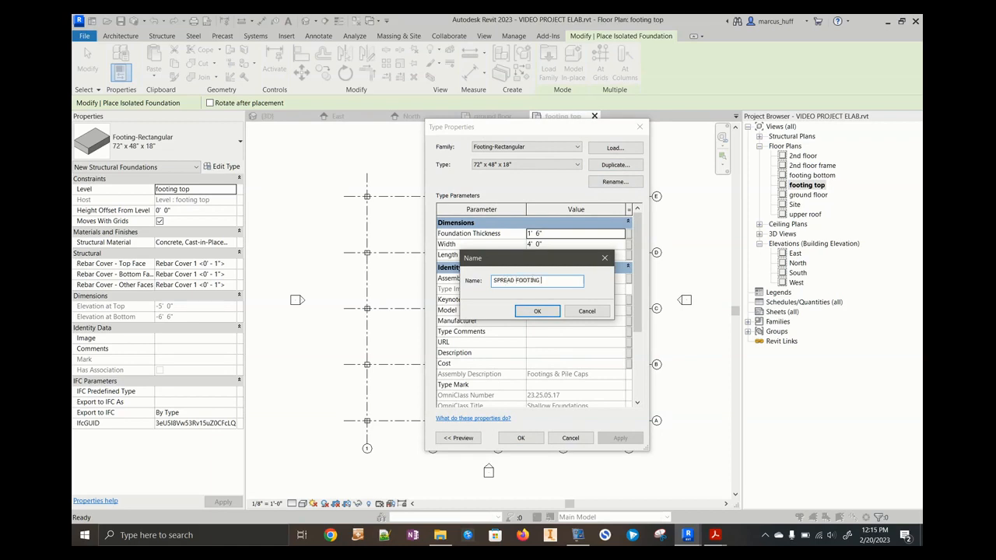
{"action": "type", "text": "7x7x"}
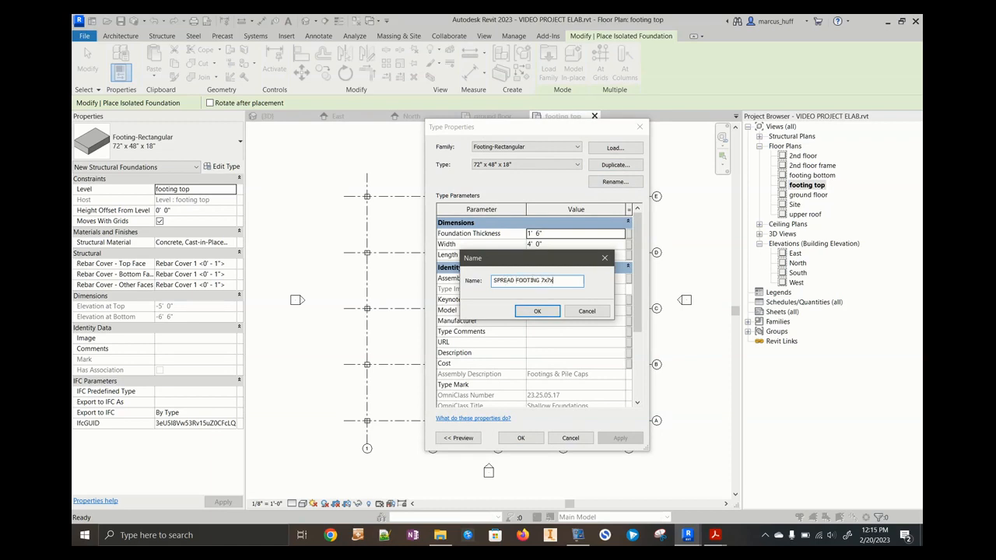
{"action": "type", "text": "2"}
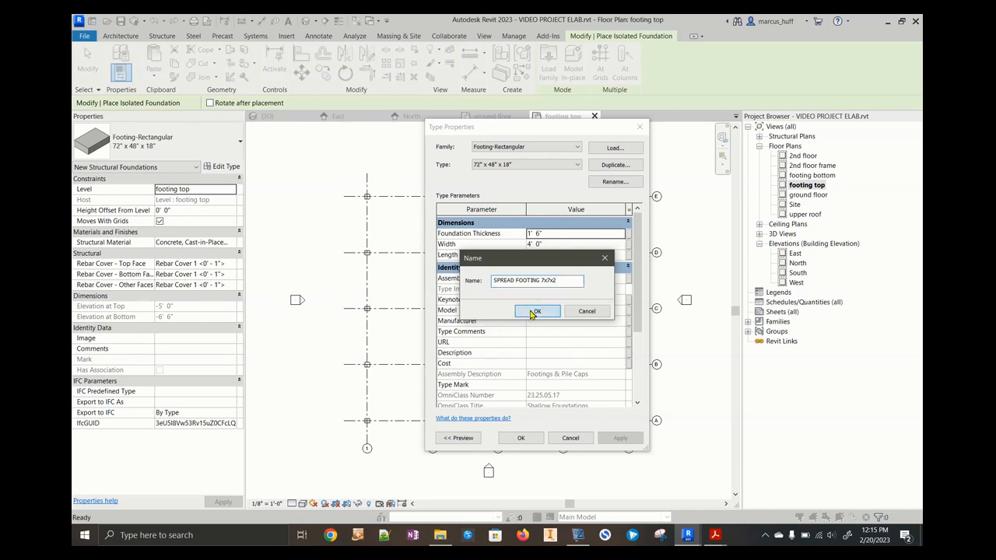
{"action": "left_click", "coordinate": [536, 311]}
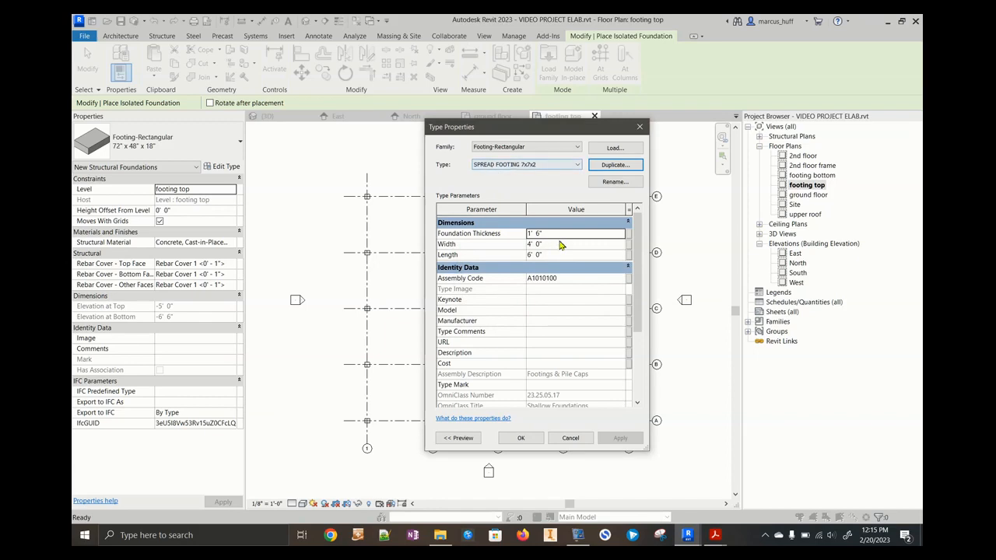
- Set the new footing type to 2' thick, 7' wide and 7' long
{"action": "left_click", "coordinate": [560, 234]}
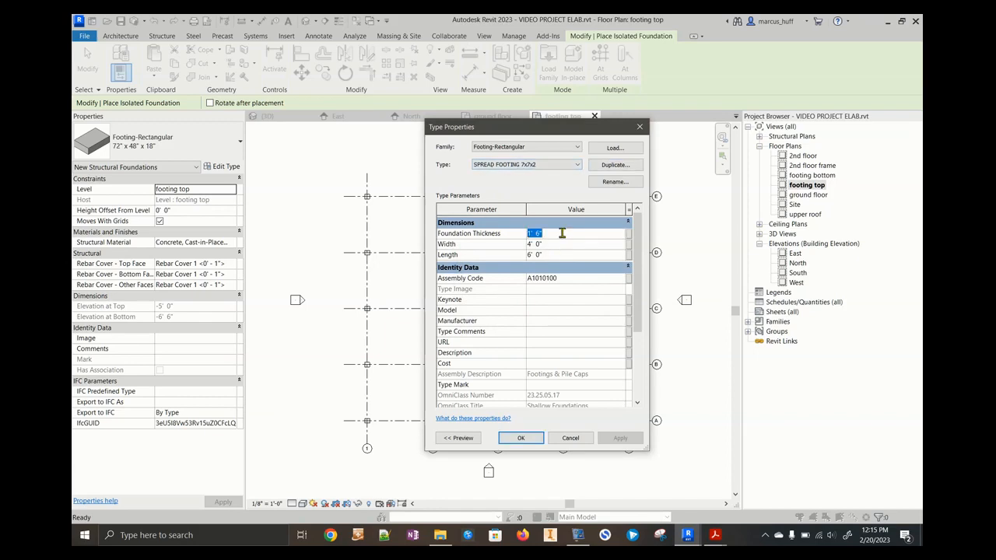
{"action": "type", "text": "2"}
{"action": "left_click", "coordinate": [577, 244]}
{"action": "type", "text": "7"}
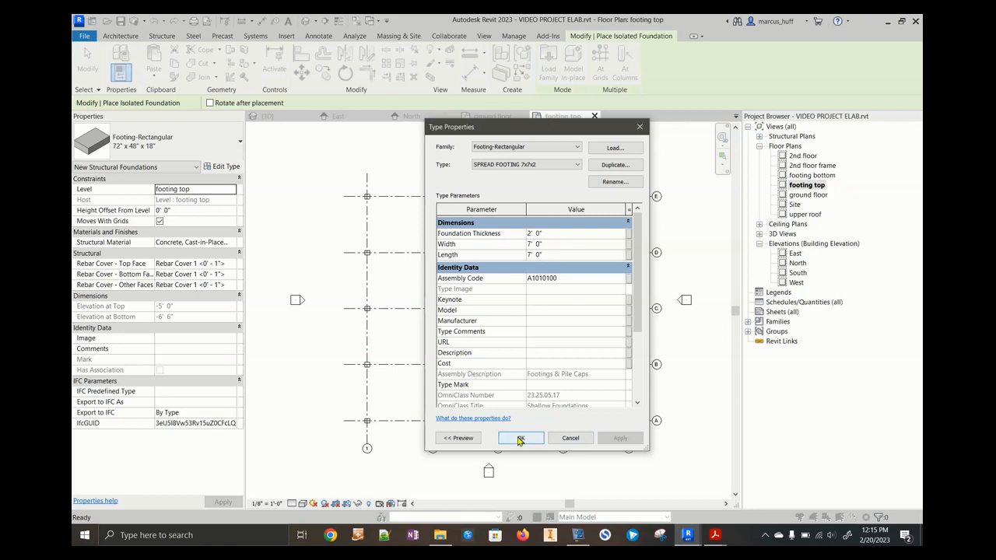
{"action": "left_click", "coordinate": [521, 438]}
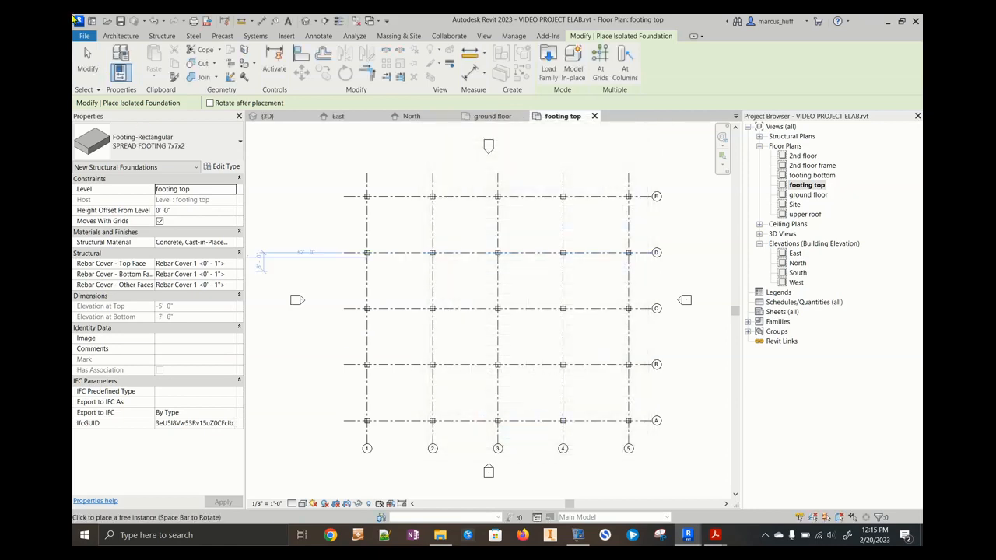
{"action": "mouse_move", "coordinate": [161, 141]}
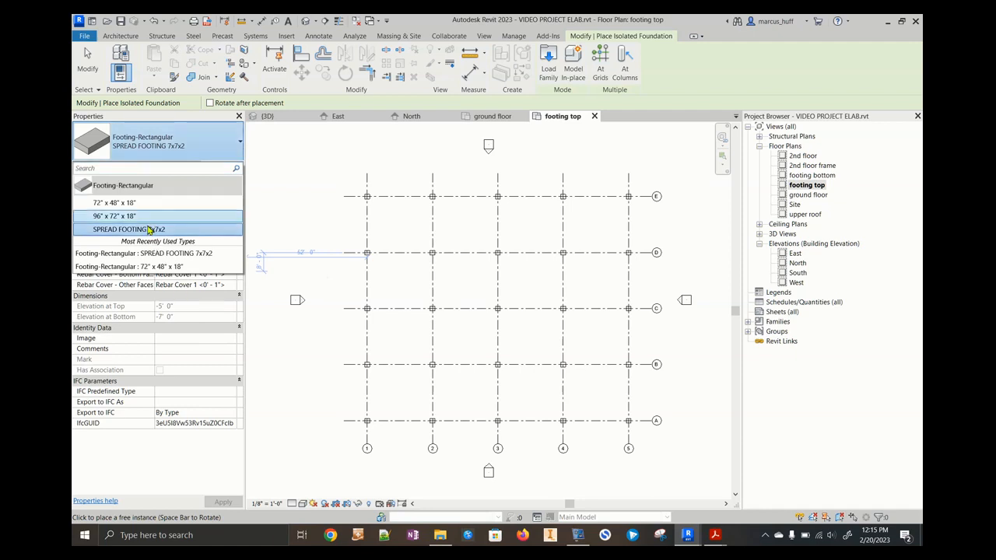
- Place SPREAD FOOTING 7x7x2 footings at all grid intersections and dismiss the warning
{"action": "left_click", "coordinate": [130, 229]}
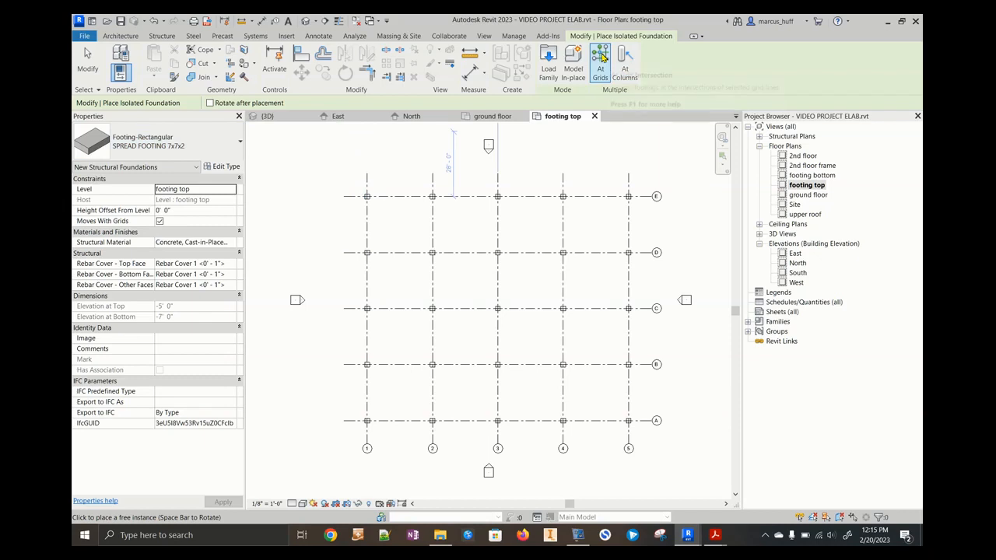
{"action": "left_click", "coordinate": [600, 62]}
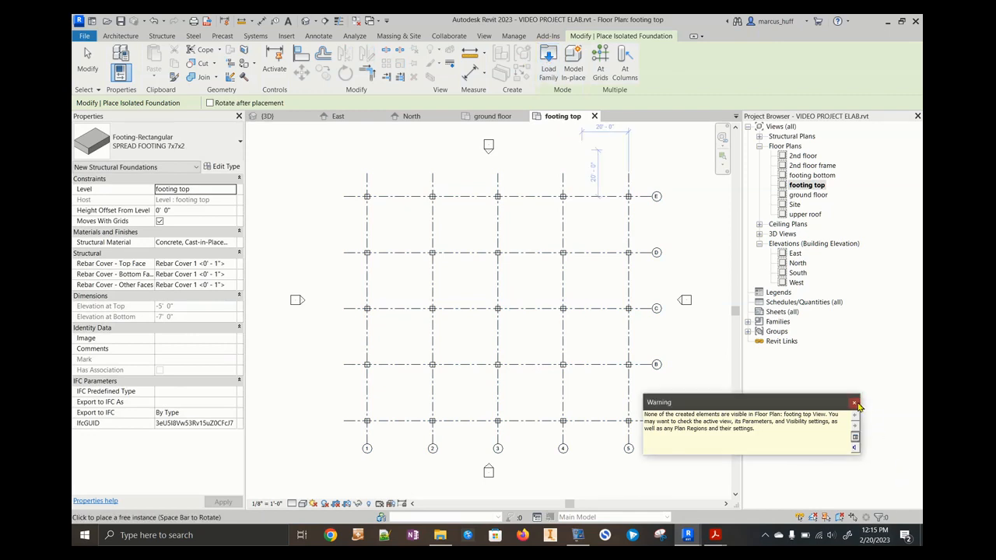
{"action": "left_click", "coordinate": [854, 403]}
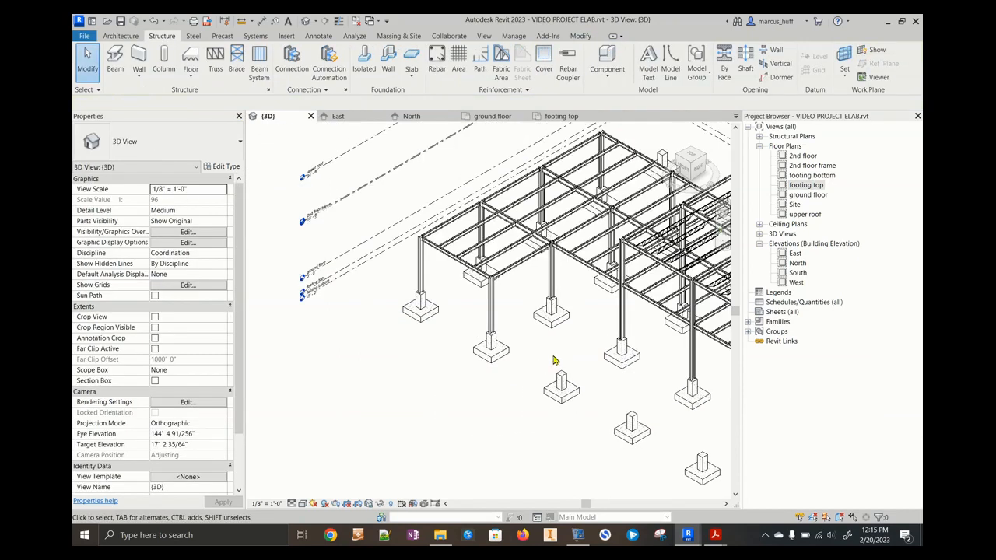
{"action": "left_click", "coordinate": [560, 389]}
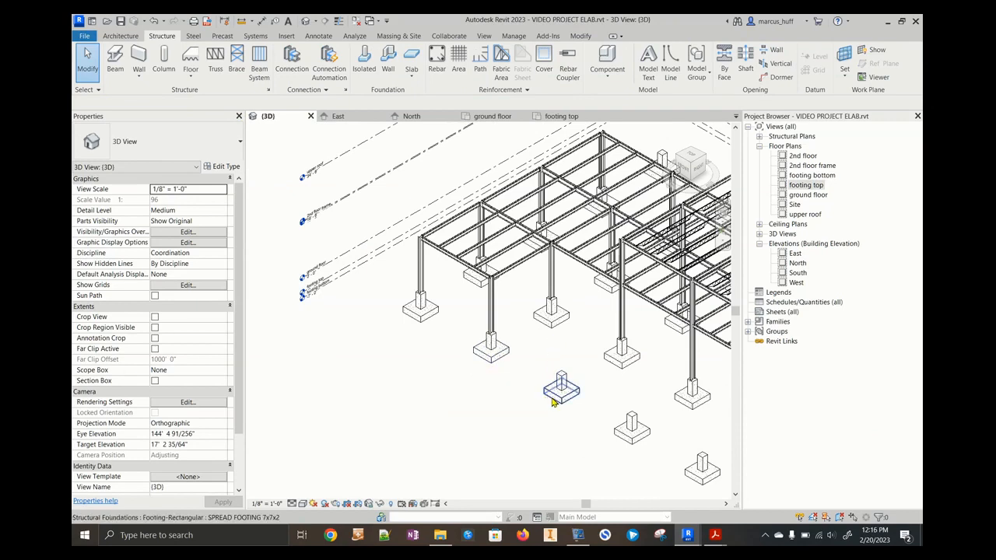
{"action": "left_click", "coordinate": [560, 393]}
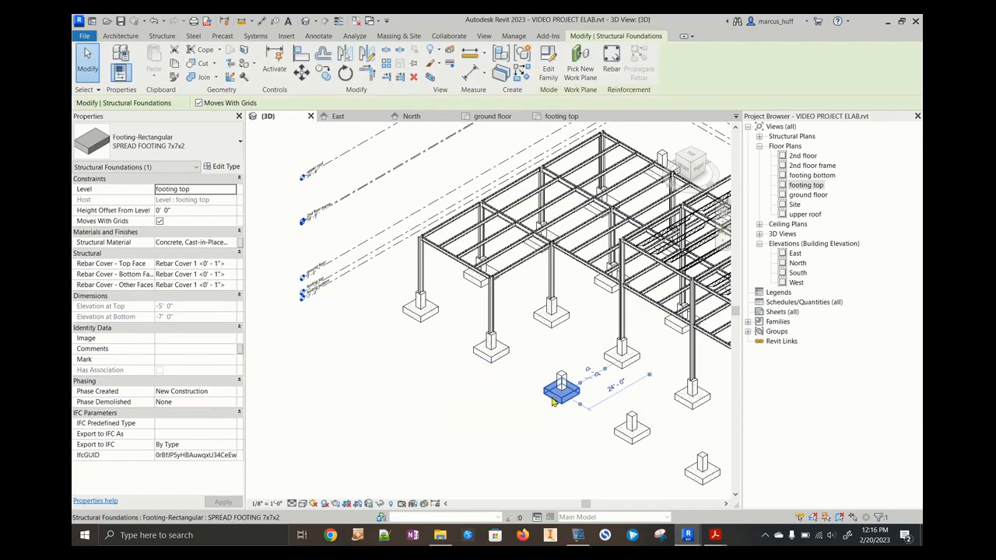
{"action": "right_click", "coordinate": [560, 392]}
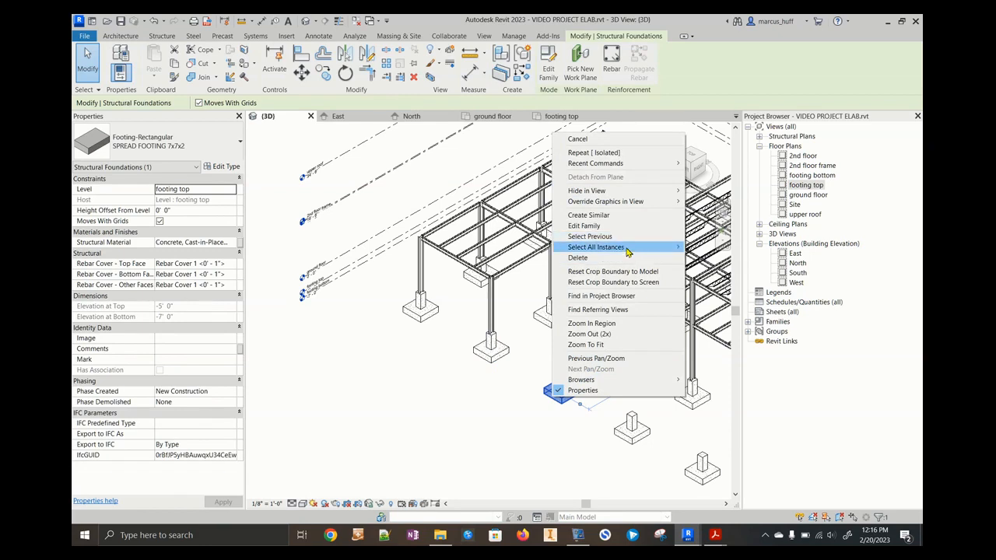
{"action": "left_click", "coordinate": [596, 247]}
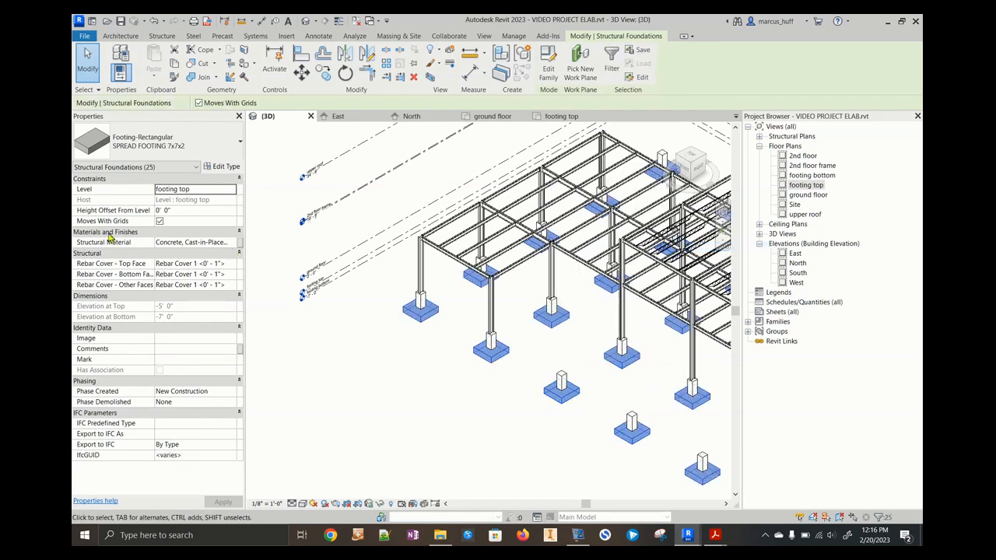
{"action": "mouse_move", "coordinate": [184, 208]}
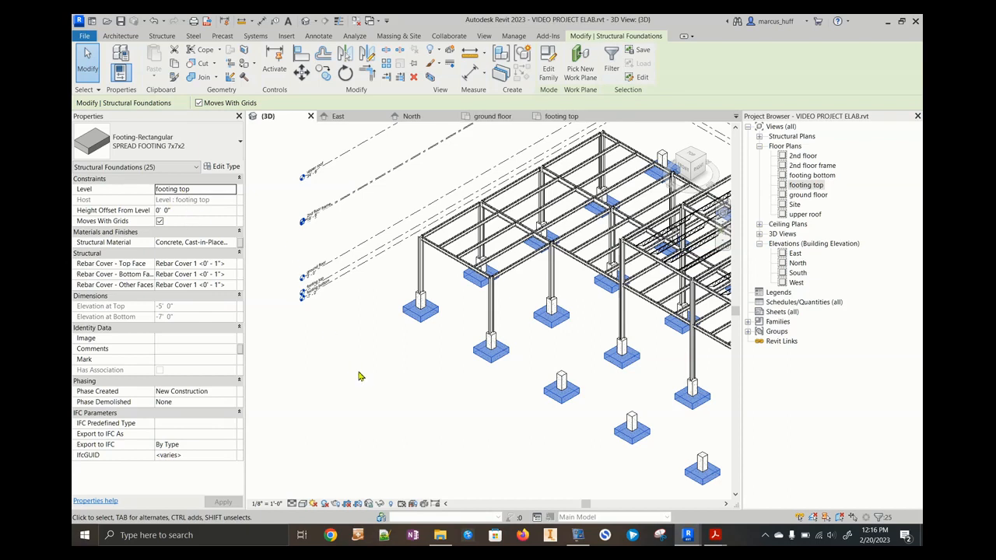
{"action": "mouse_move", "coordinate": [247, 156]}
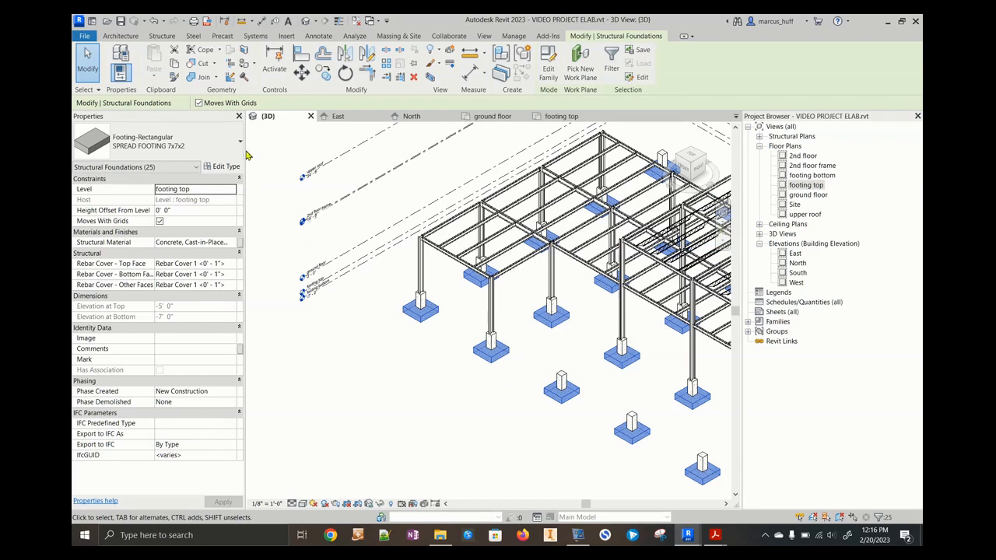
{"action": "mouse_move", "coordinate": [430, 381]}
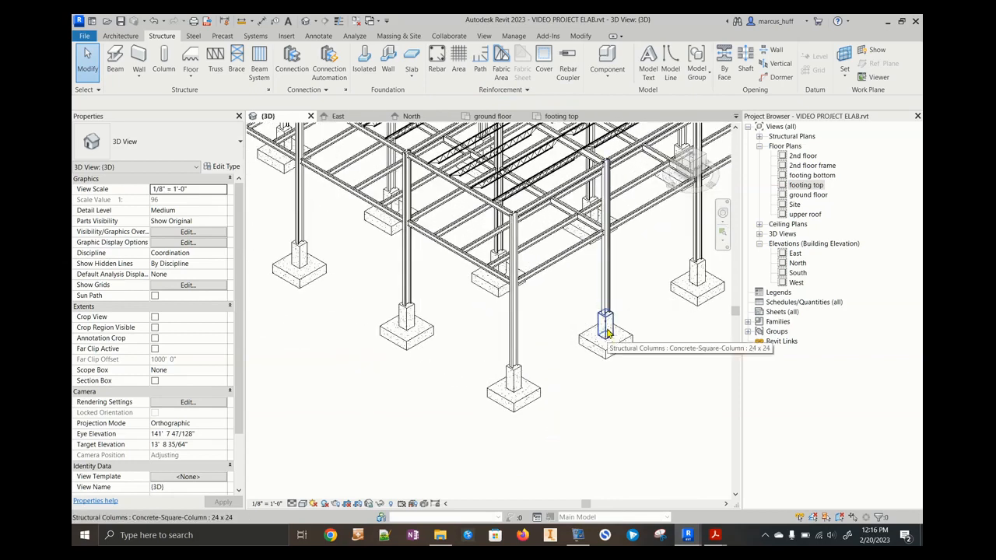
{"action": "left_click", "coordinate": [607, 335]}
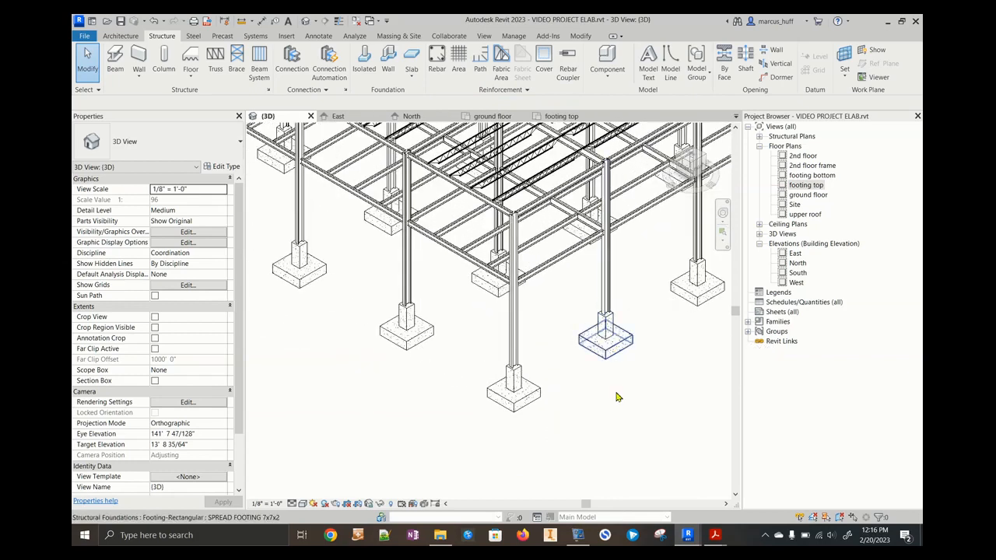